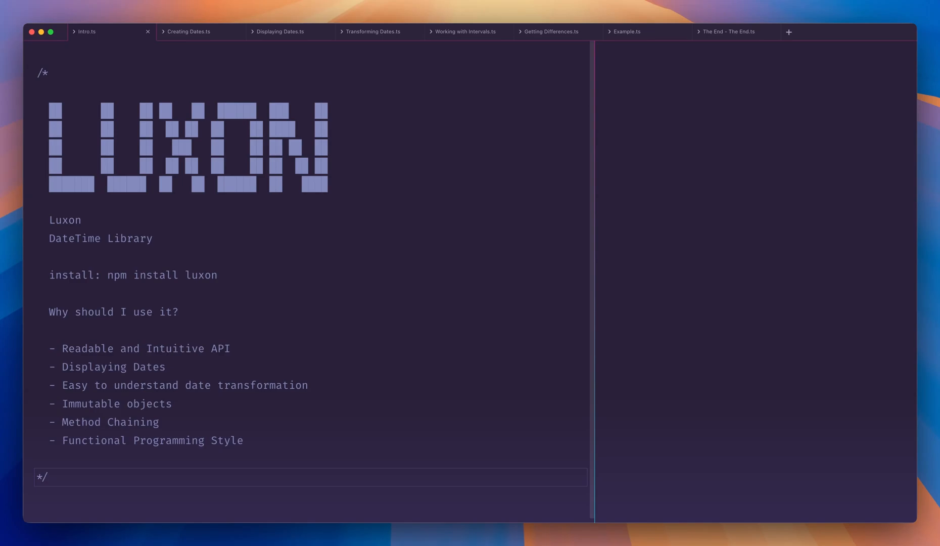
- Swap the fromObject lines so { month: 3, day: 14 } runs, giving 2025-03-14, then move to Displaying Dates
left_click(53, 484)
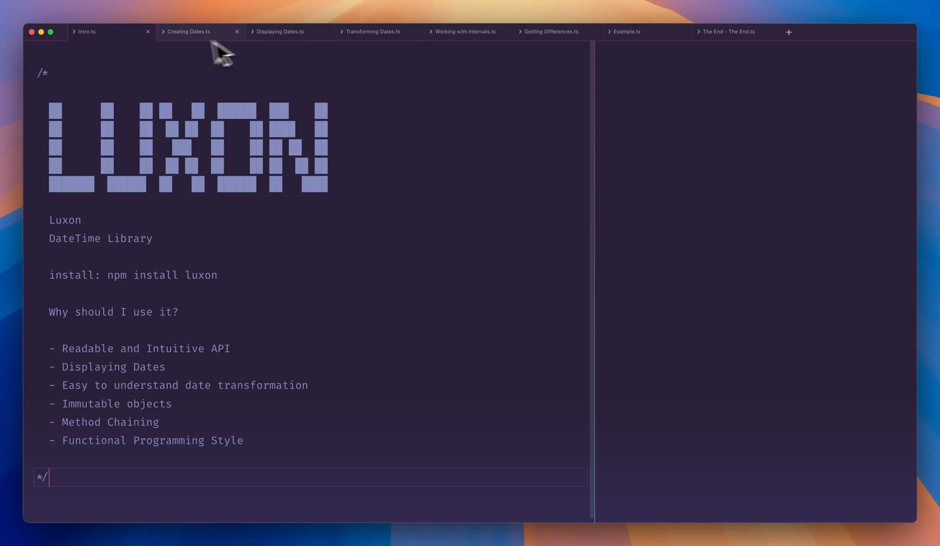
left_click(188, 31)
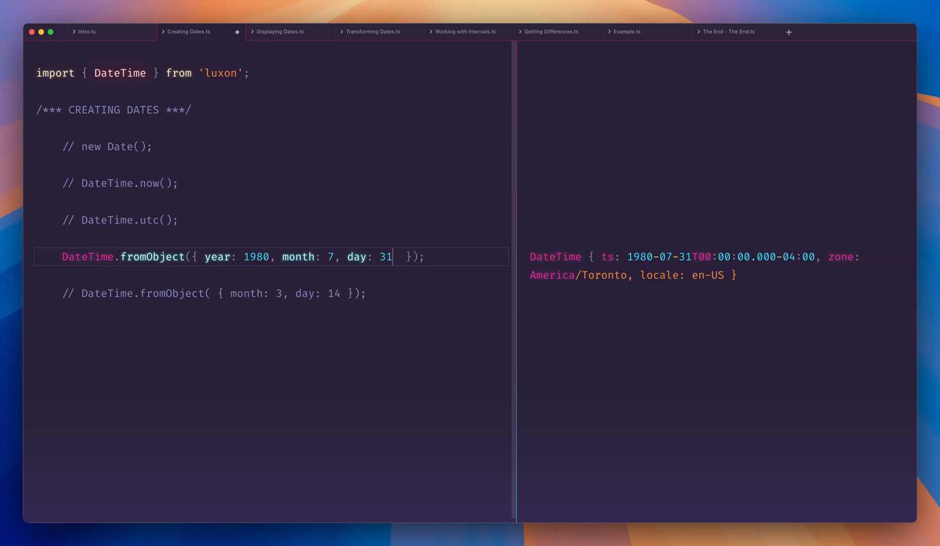
left_click_drag(205, 257, 393, 256)
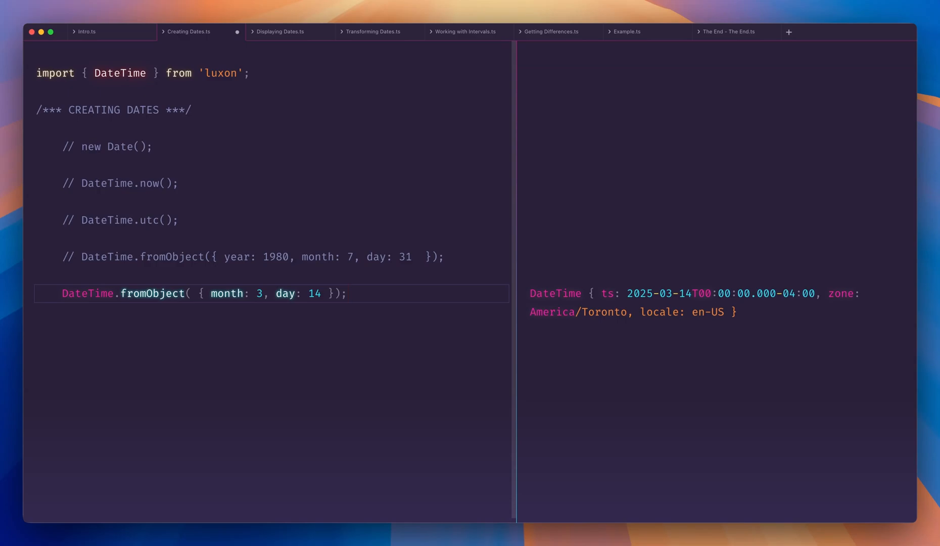
left_click(347, 293)
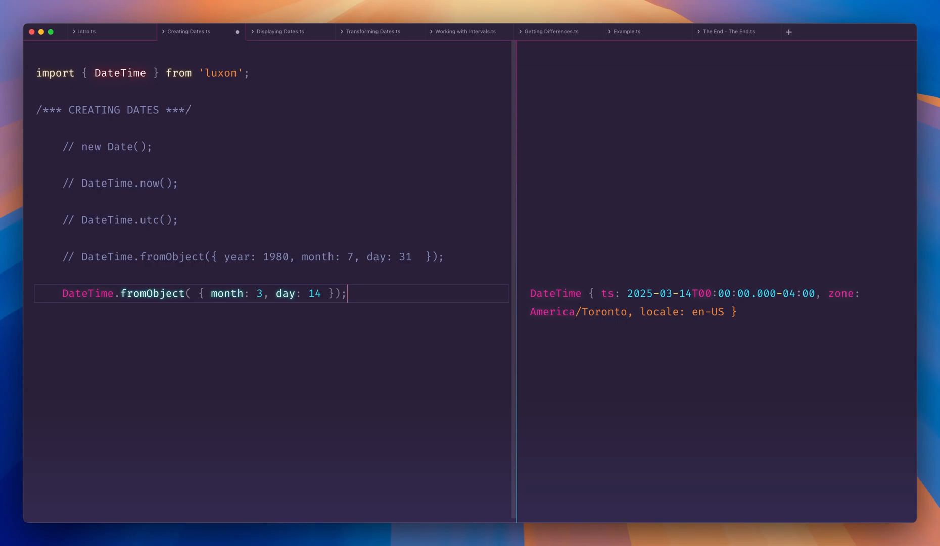
left_click(279, 31)
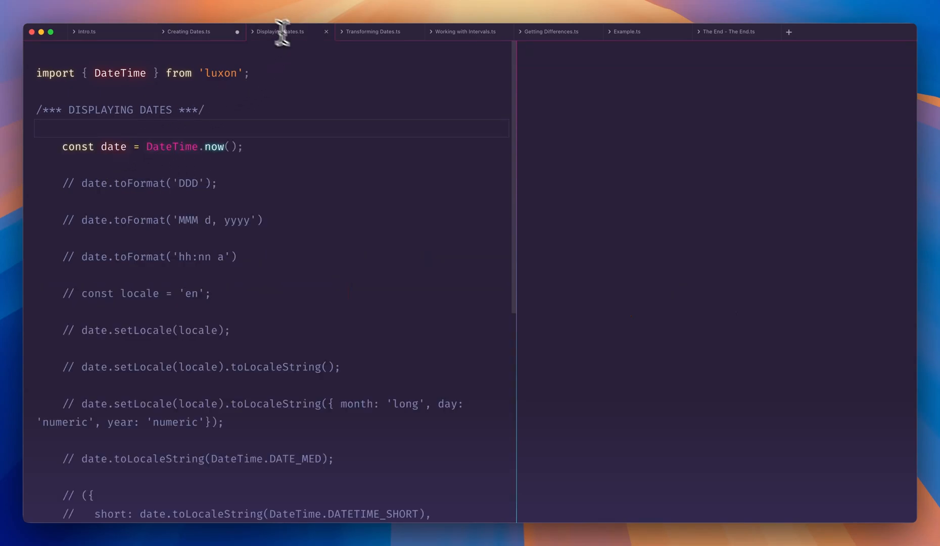
mouse_move(462, 152)
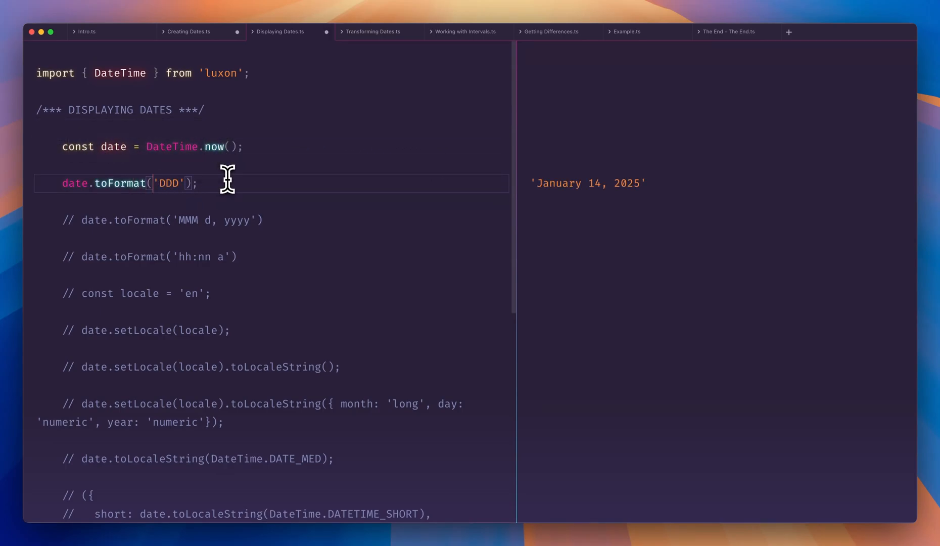
- Lengthen the toFormat token from DDD to DDDD for a full weekday-style date
double_click(168, 182)
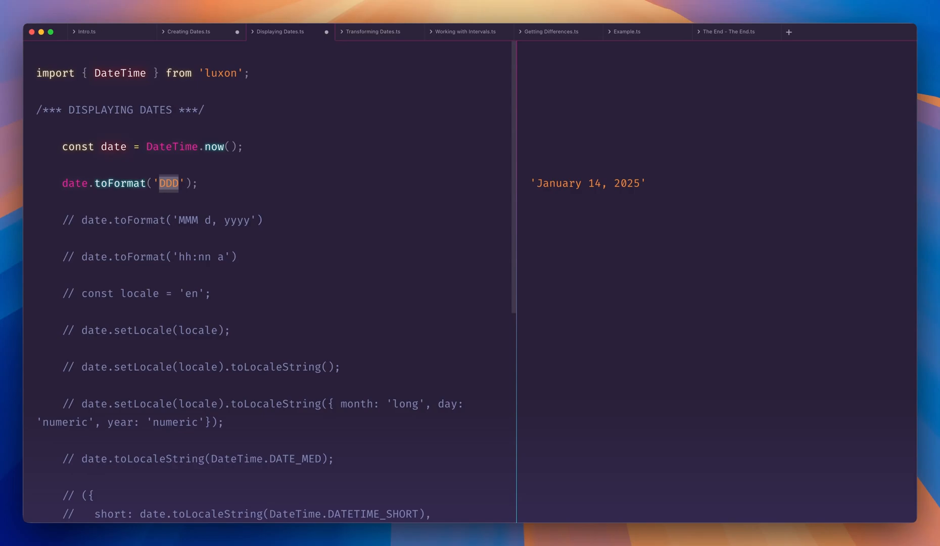
type("D")
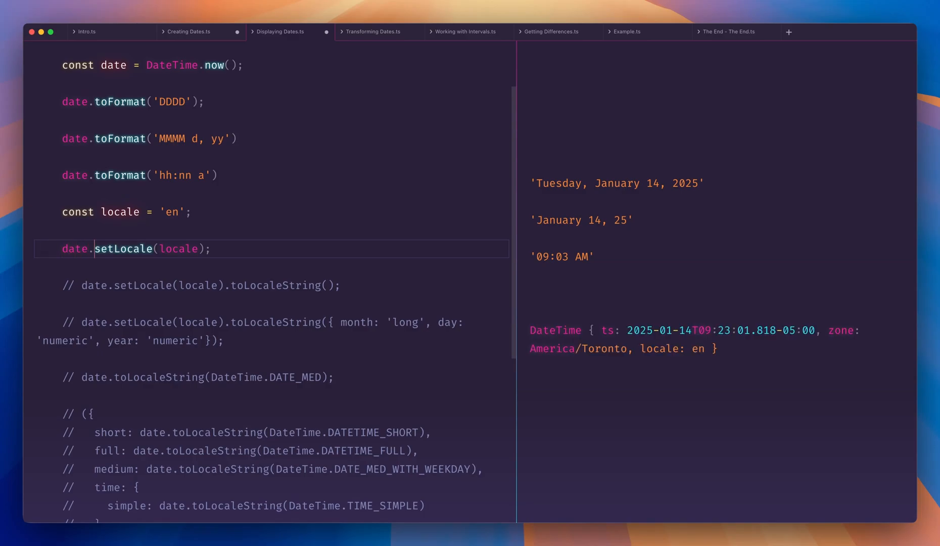
- Change the setLocale code from 'en' to 'fr-CA', then back to 'en'
double_click(125, 248)
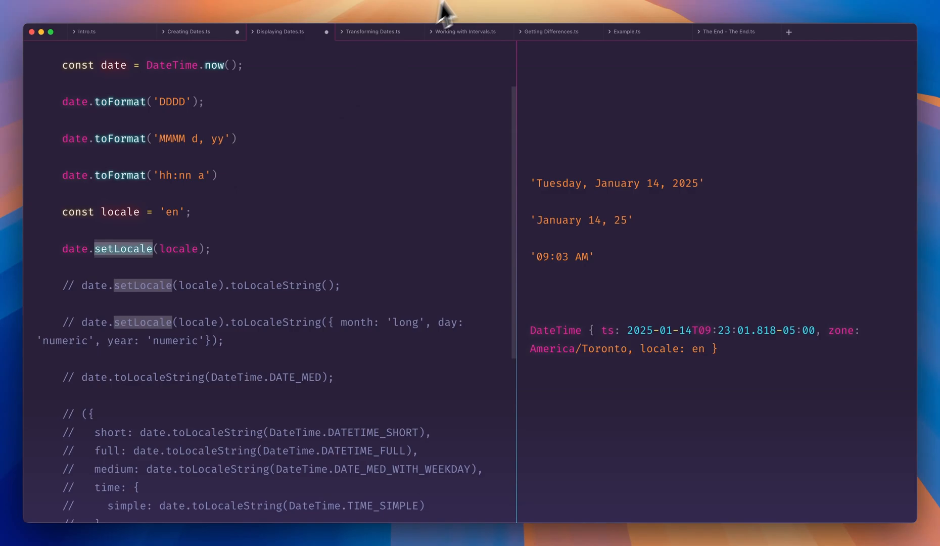
double_click(677, 348)
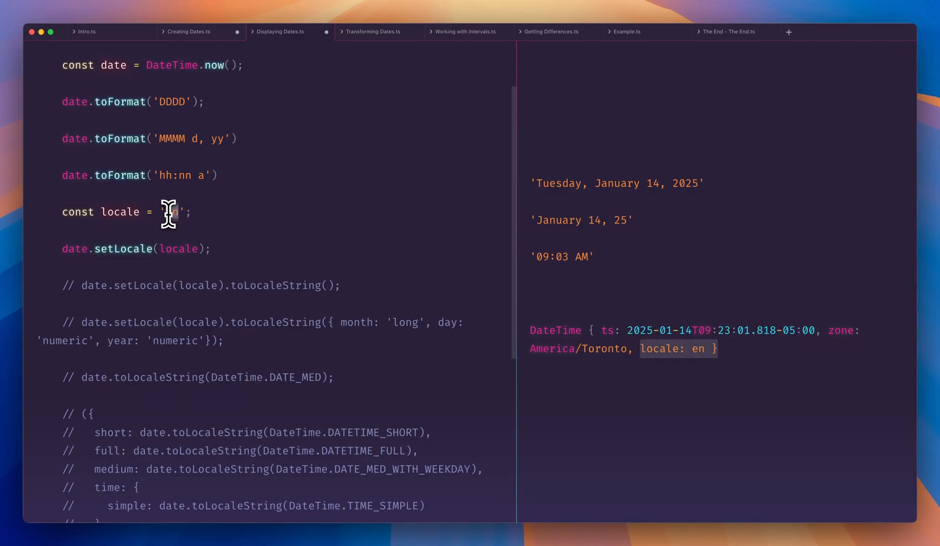
type("fr-CA")
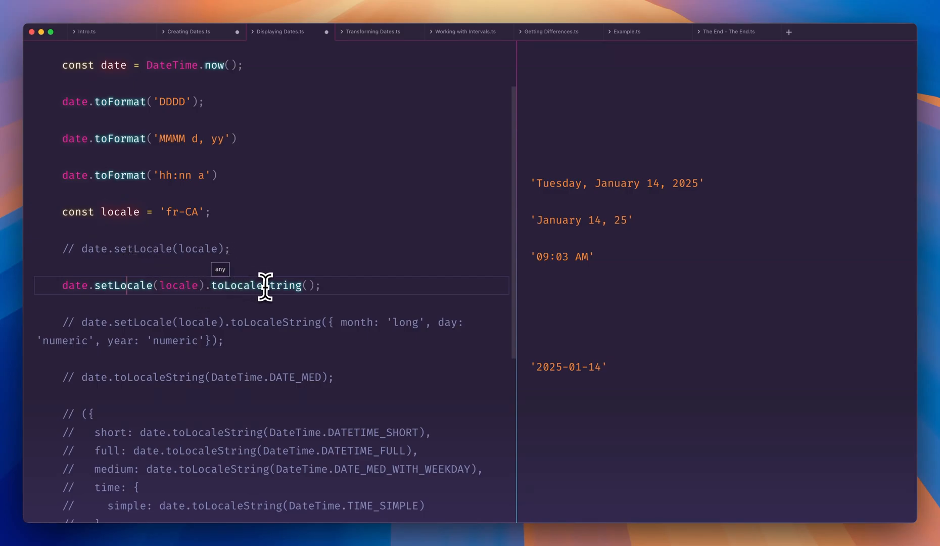
mouse_move(199, 211)
type("FR")
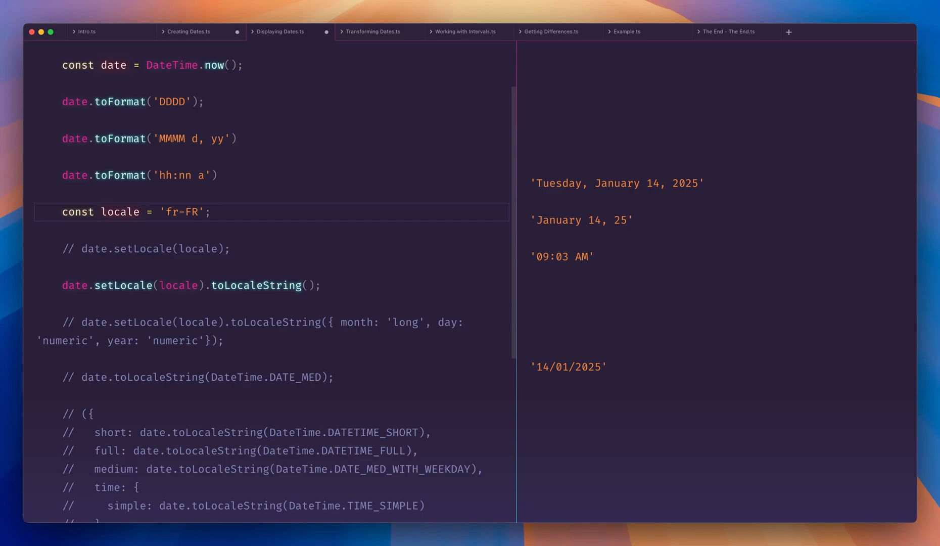
type("en0")
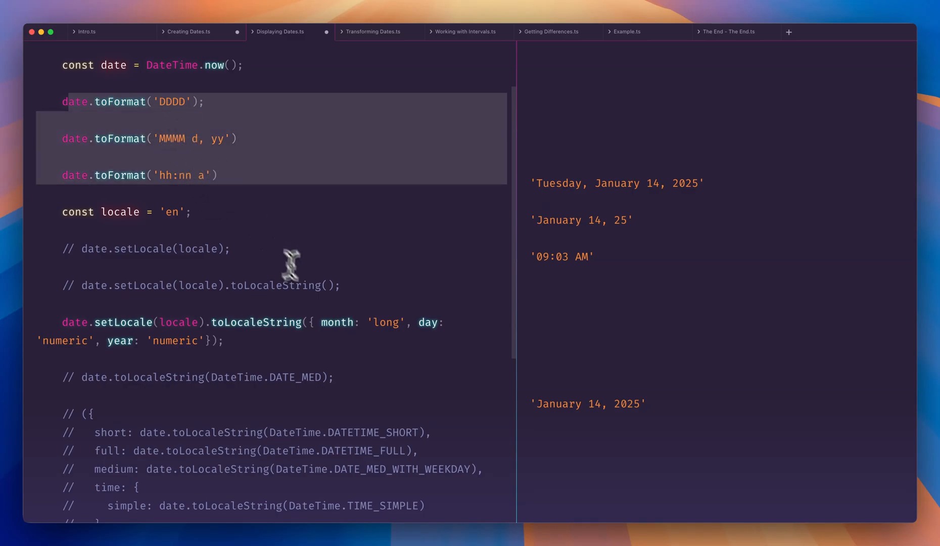
mouse_move(338, 323)
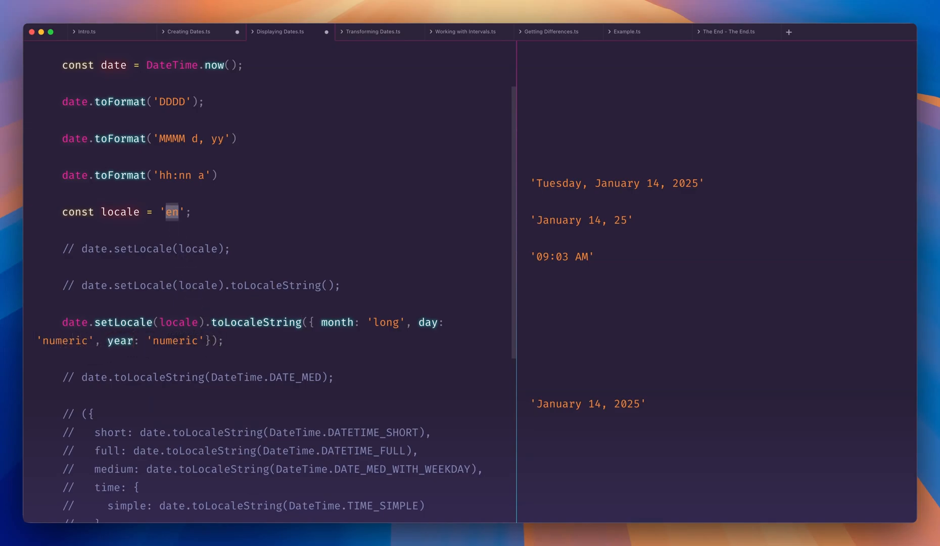
- Edit the locale constant to 'fr', then 'ru', then 'es' to see the long date in each language
type("fr")
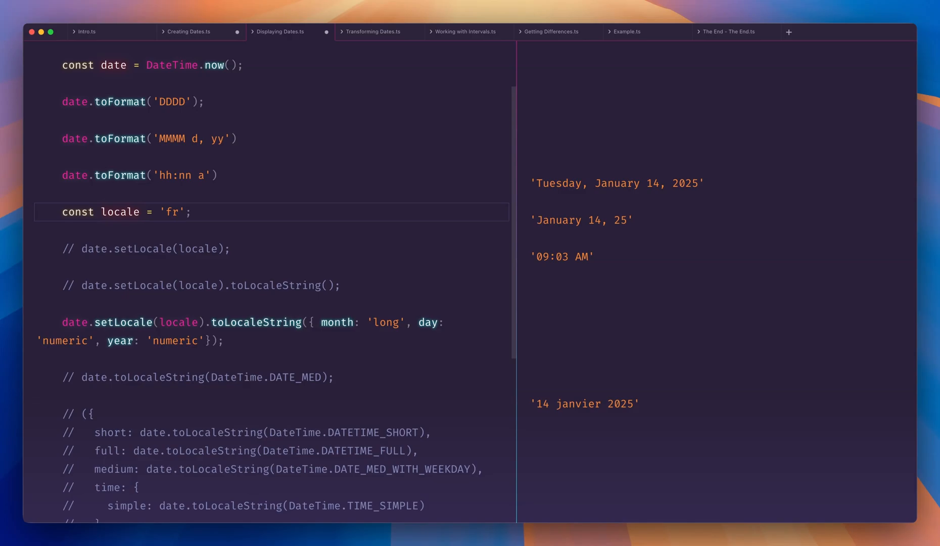
type("ru")
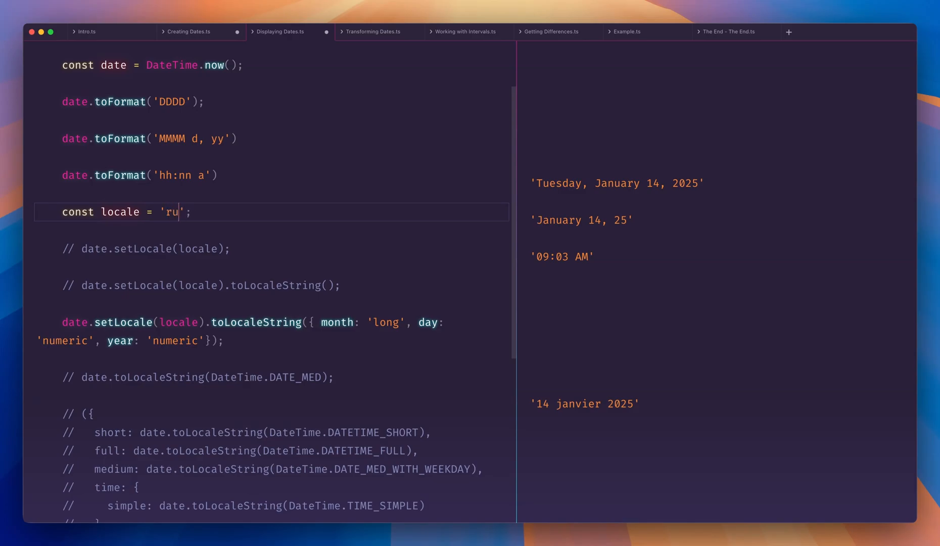
key("Backspace")
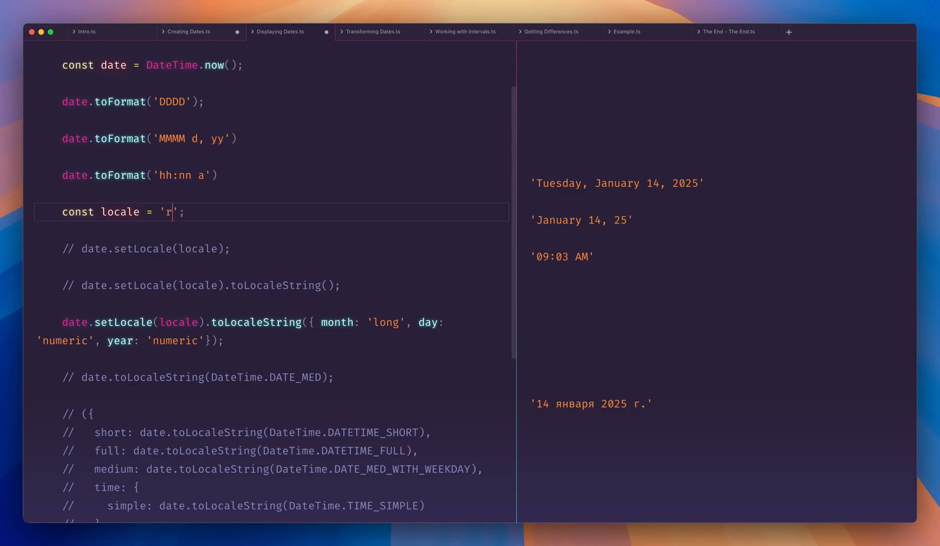
type("es")
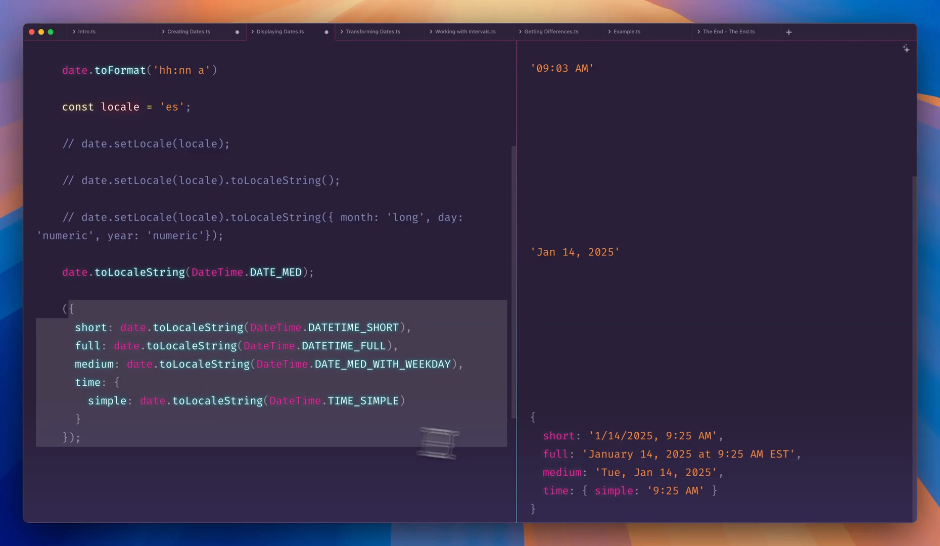
mouse_move(702, 433)
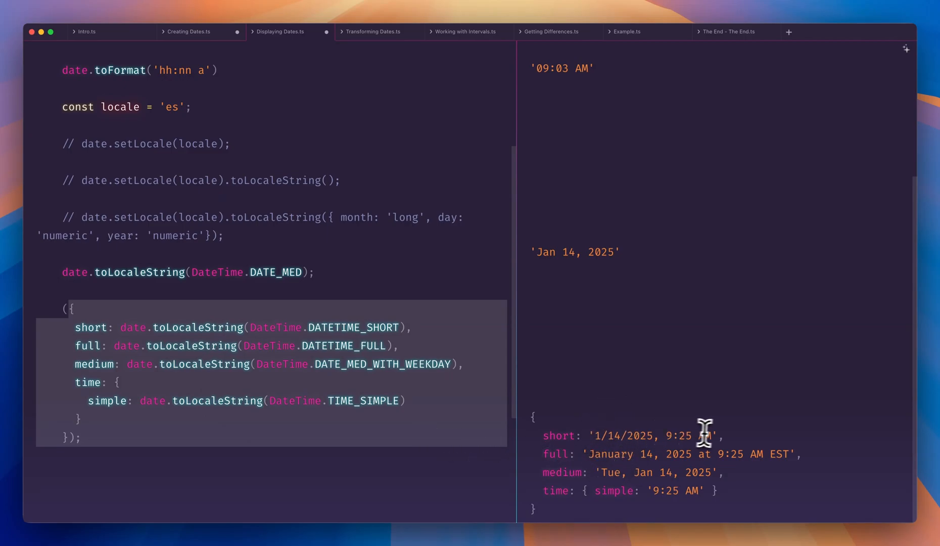
mouse_move(547, 472)
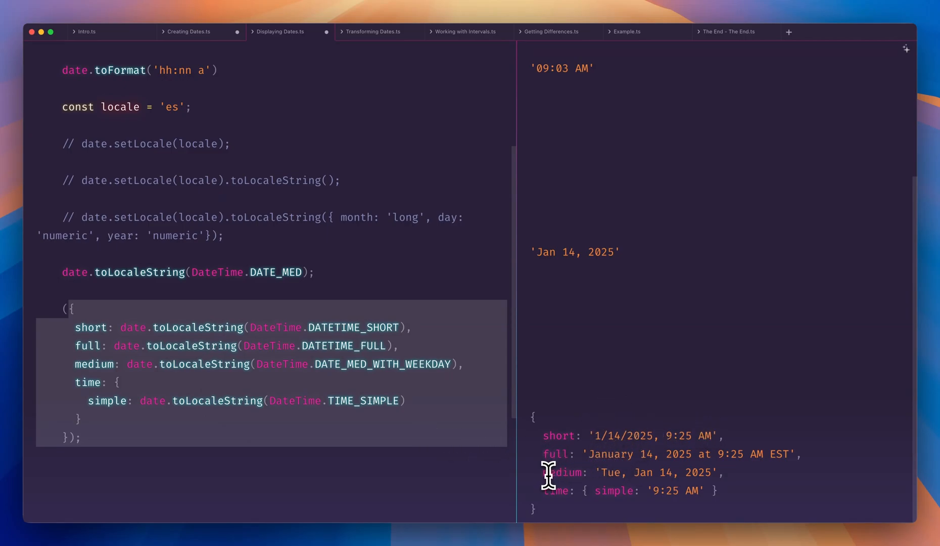
mouse_move(566, 490)
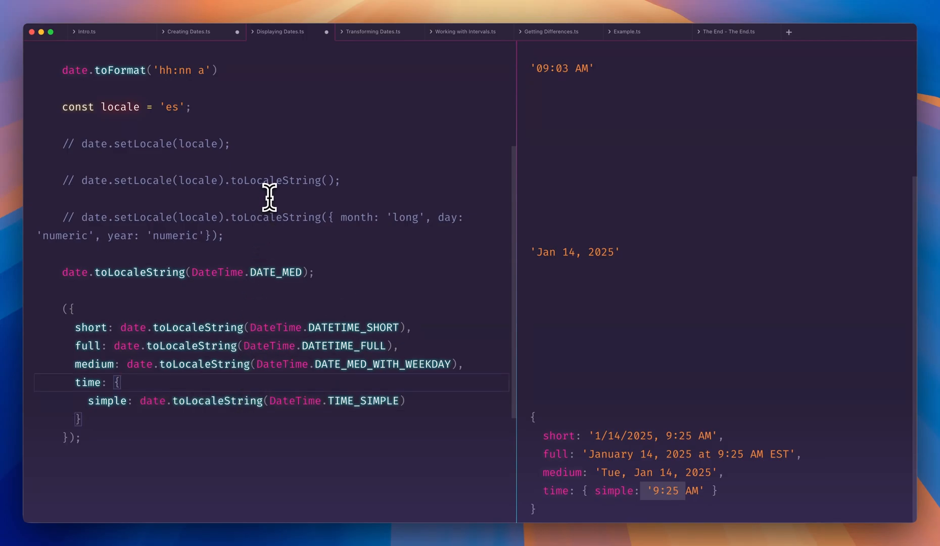
- In Transforming Dates, uncomment today's toFormat('DDD') and the nextWeek lines, showing January 14 and 21, 2025
left_click(372, 31)
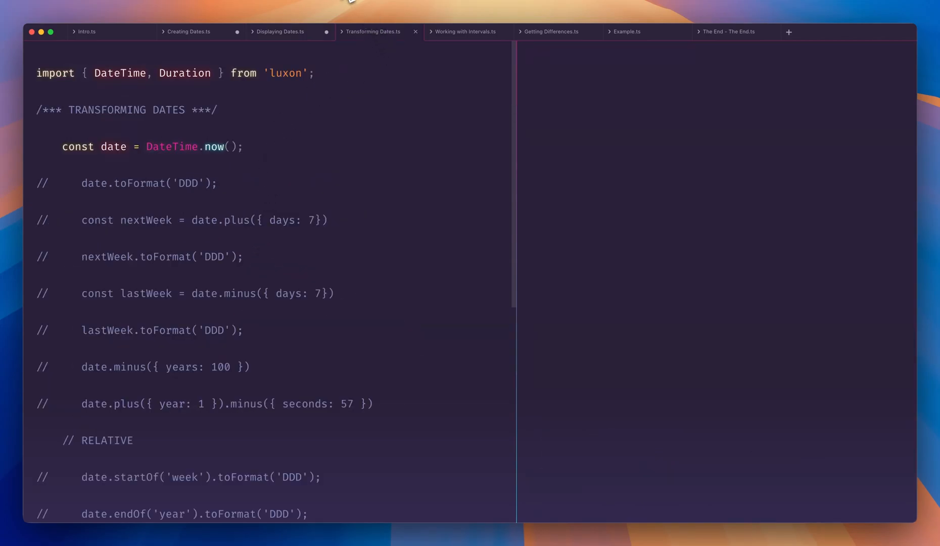
mouse_move(216, 93)
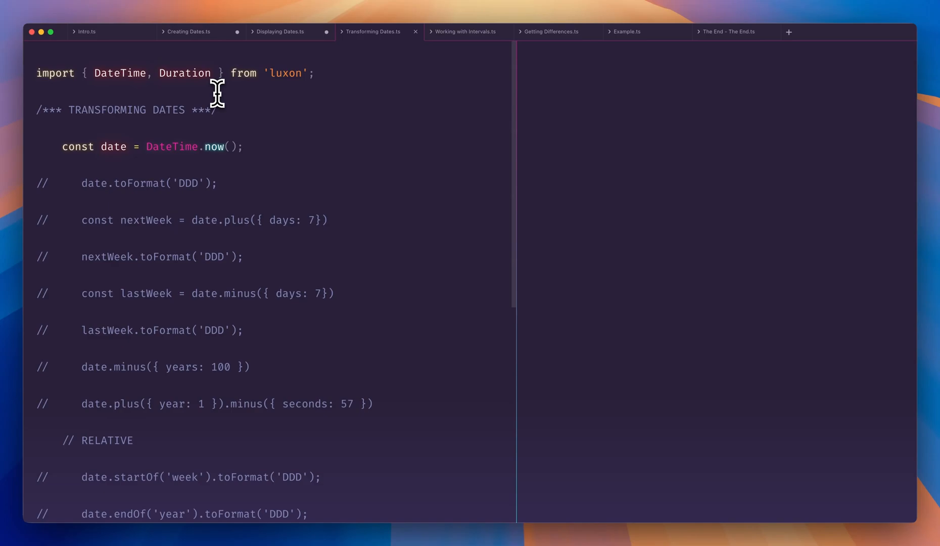
mouse_move(251, 201)
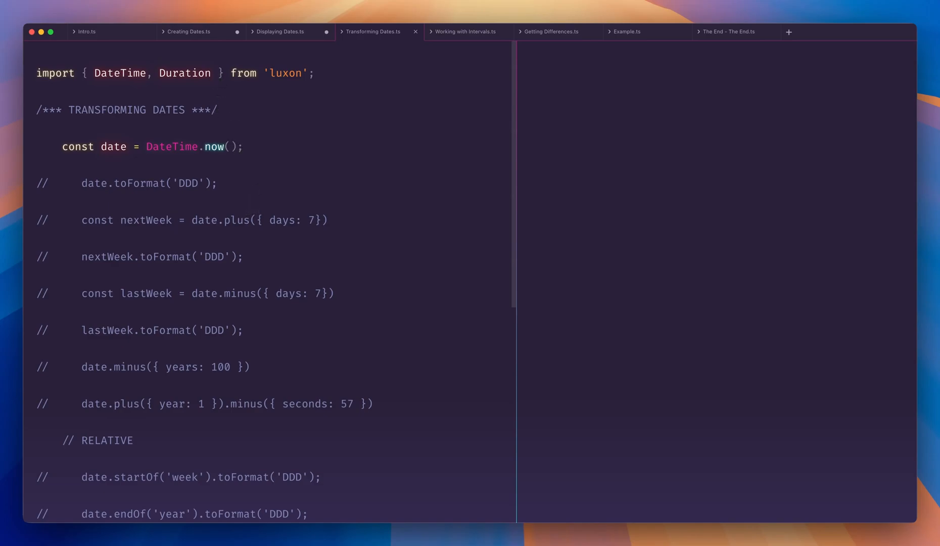
left_click(182, 183)
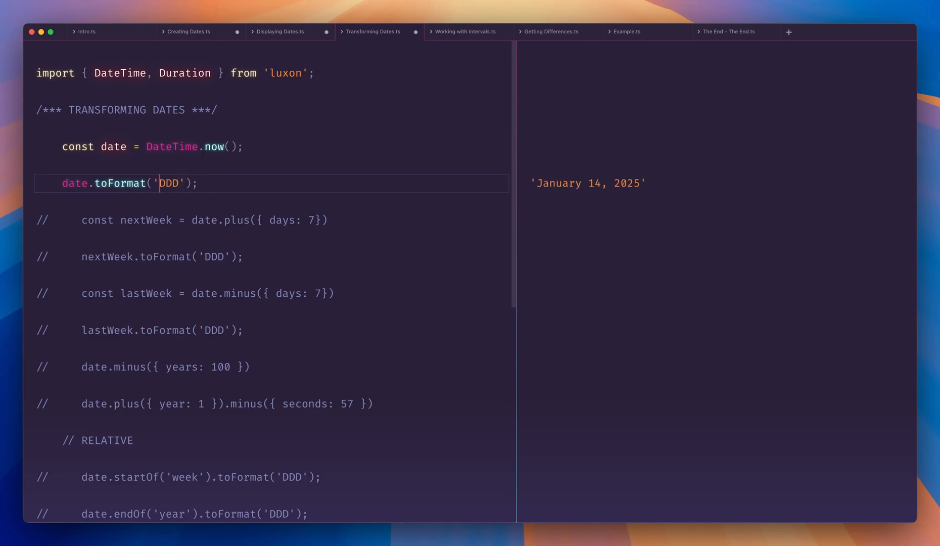
left_click(158, 220)
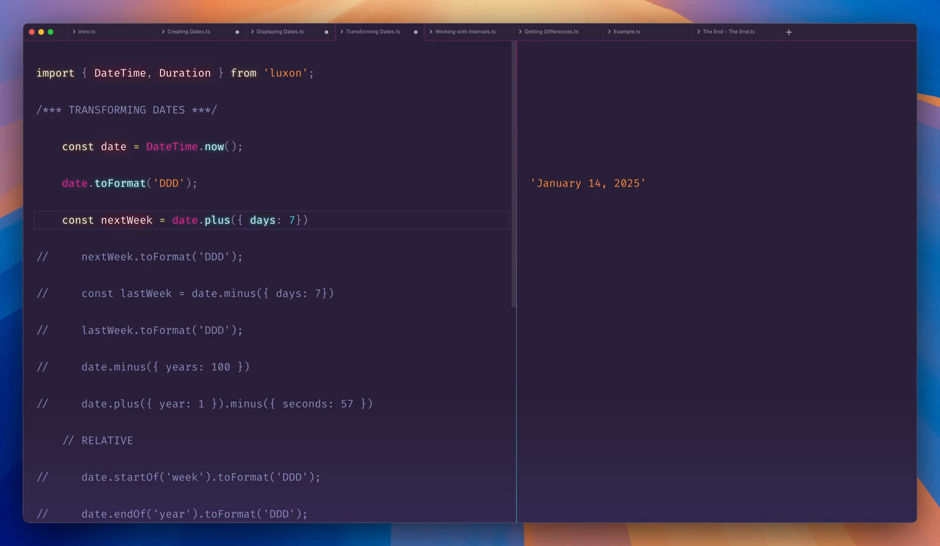
left_click_drag(172, 220, 308, 219)
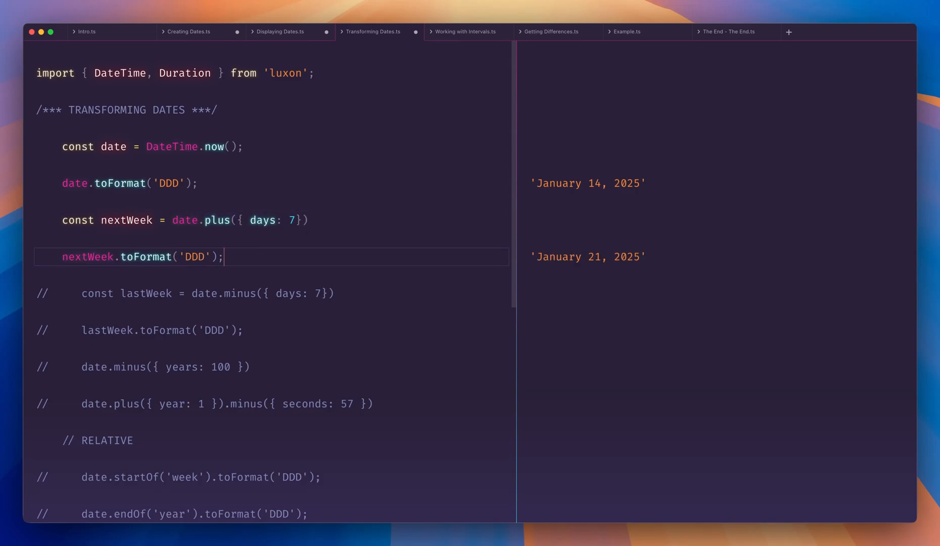
mouse_move(589, 261)
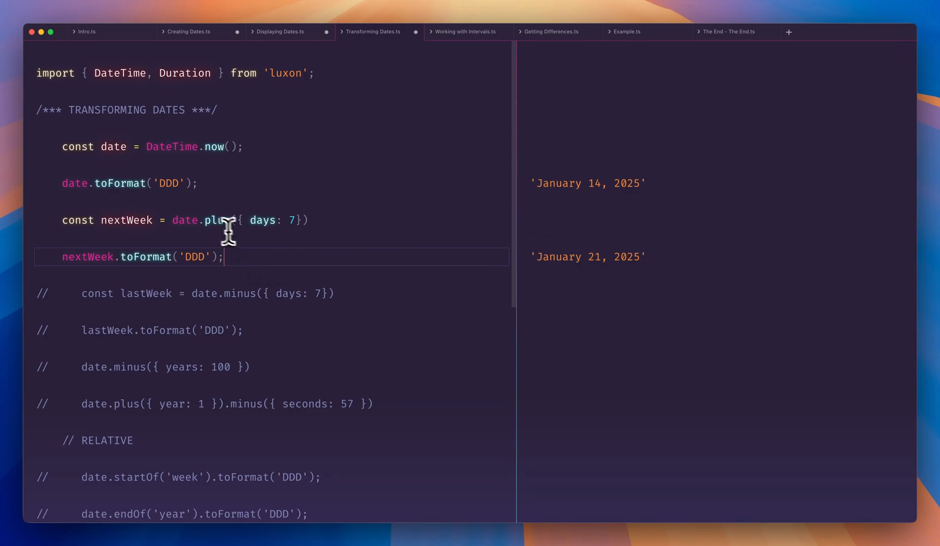
mouse_move(195, 267)
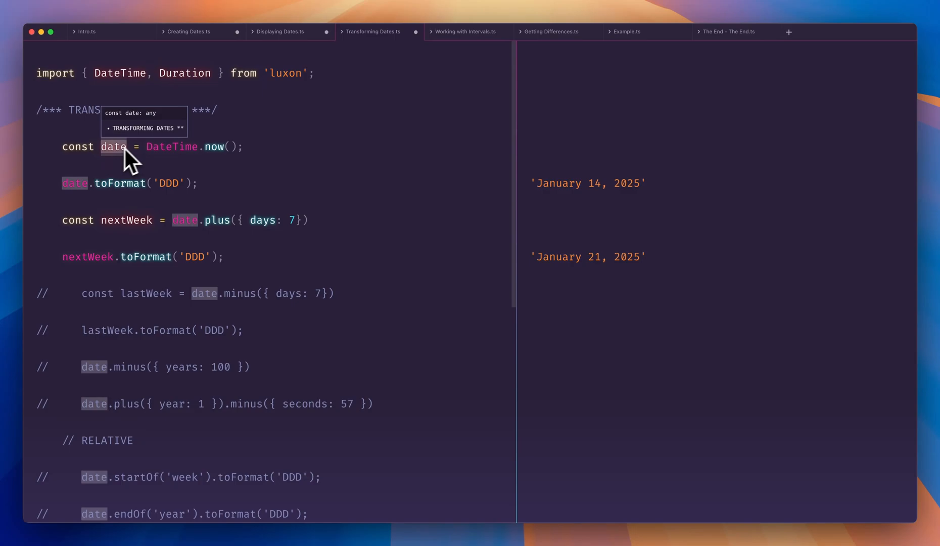
mouse_move(186, 219)
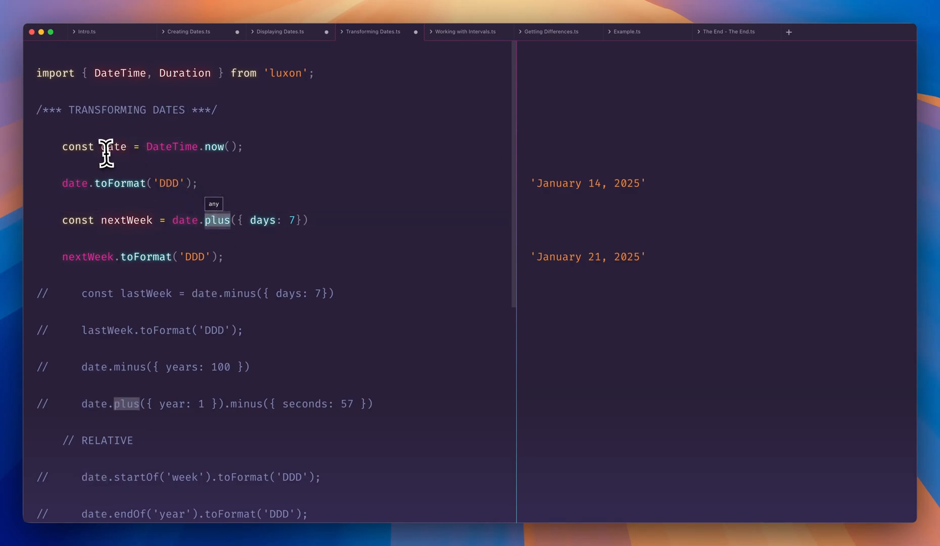
mouse_move(117, 146)
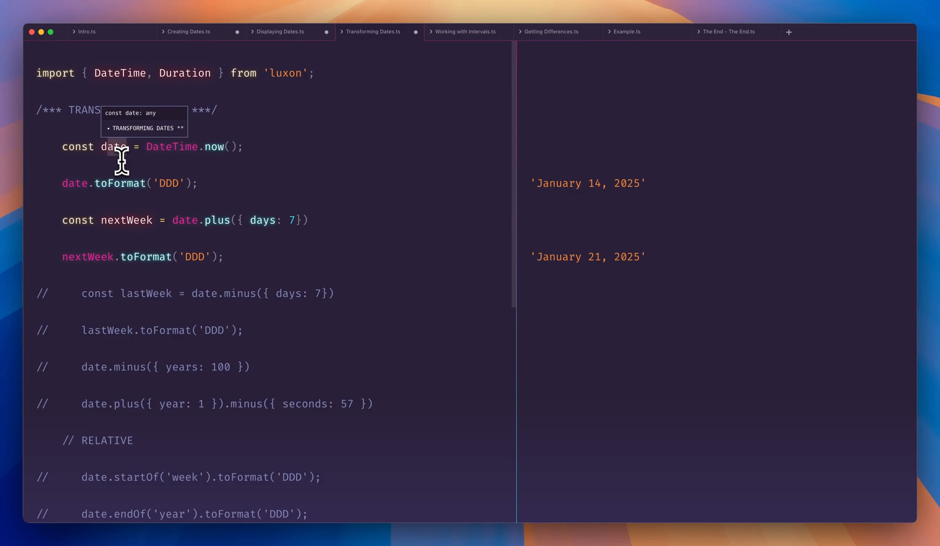
mouse_move(304, 225)
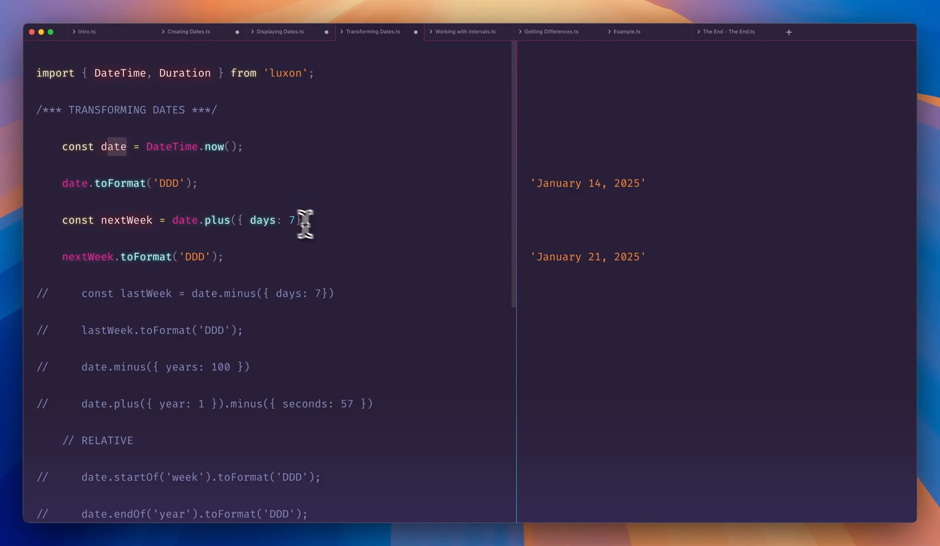
double_click(127, 220)
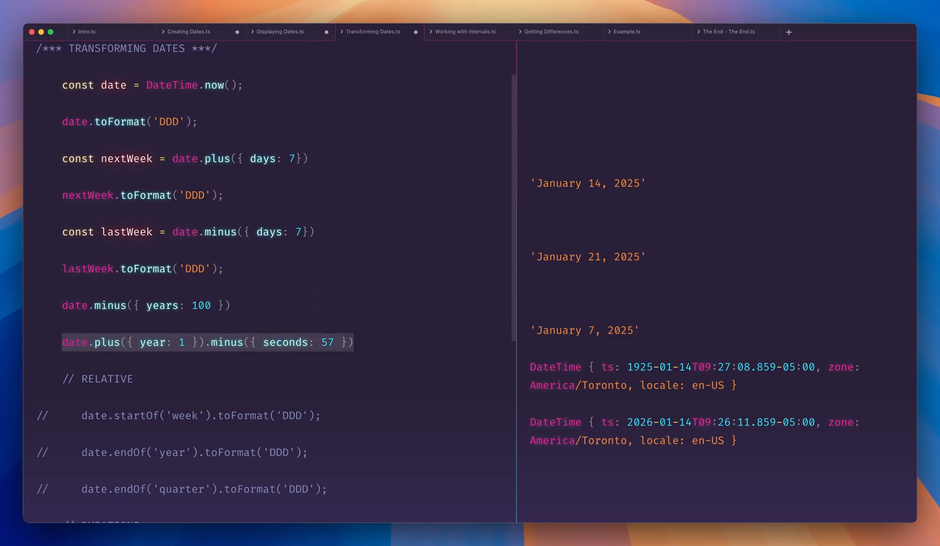
- Enable the startOf/endOf and Duration examples, then move to Working with Intervals
scroll("down", 3)
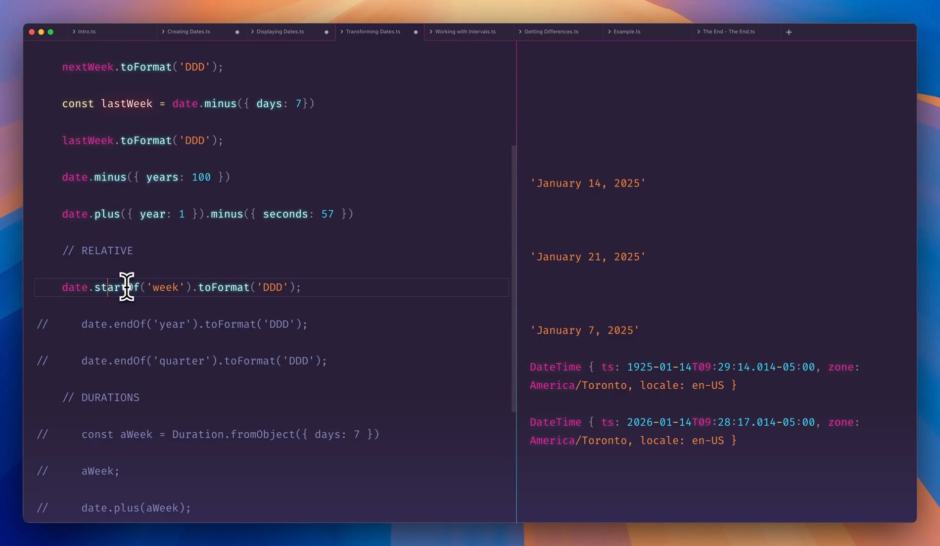
double_click(110, 287)
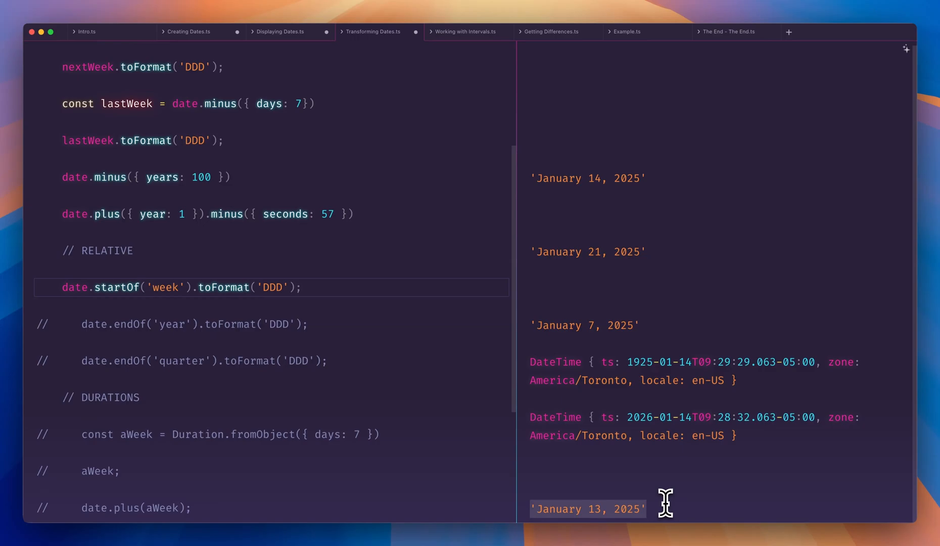
mouse_move(139, 319)
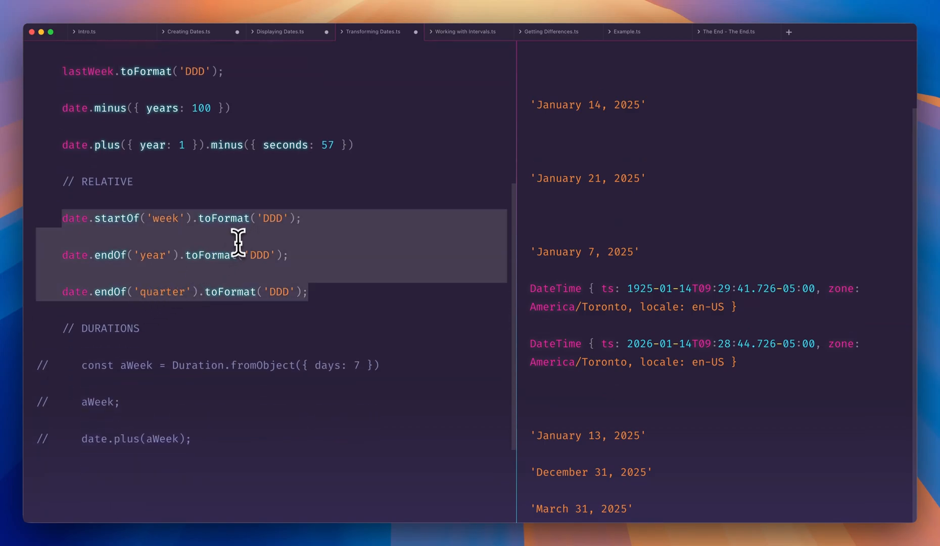
mouse_move(218, 270)
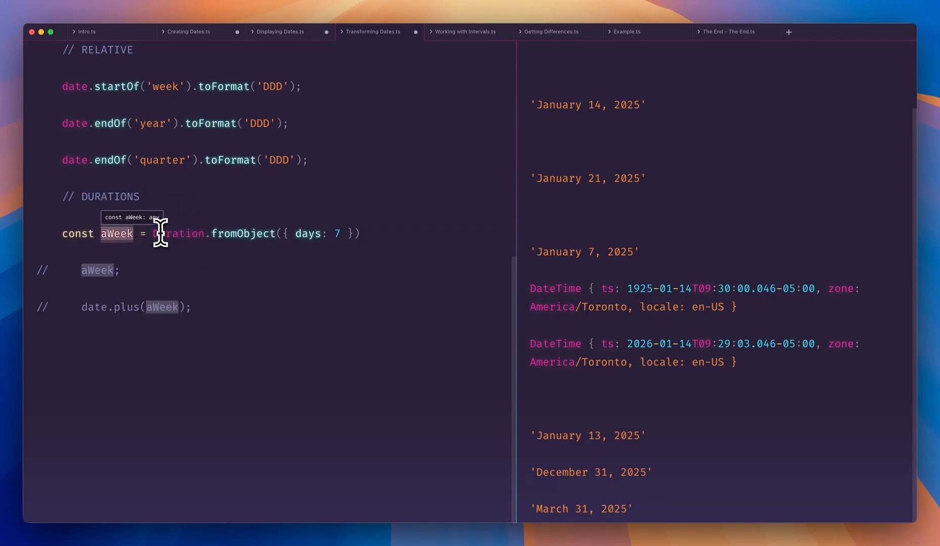
mouse_move(180, 234)
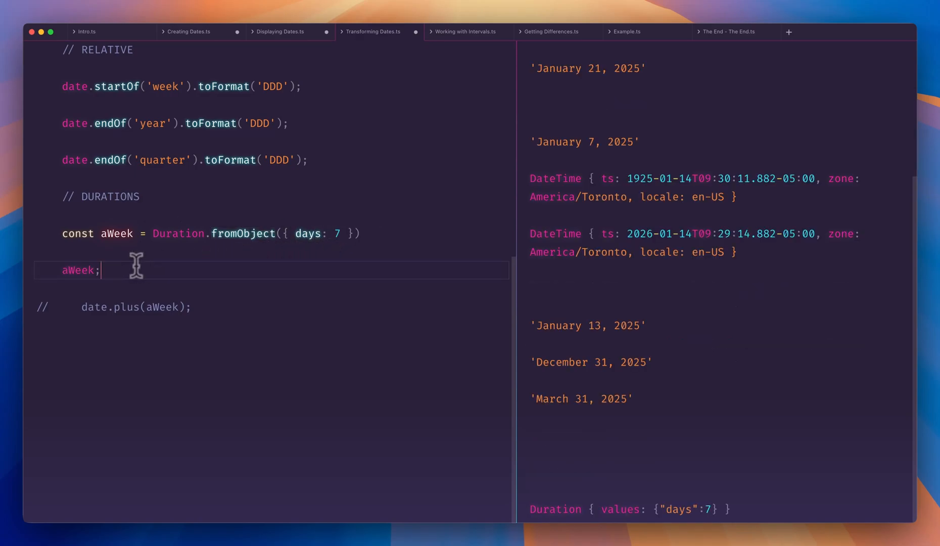
mouse_move(599, 500)
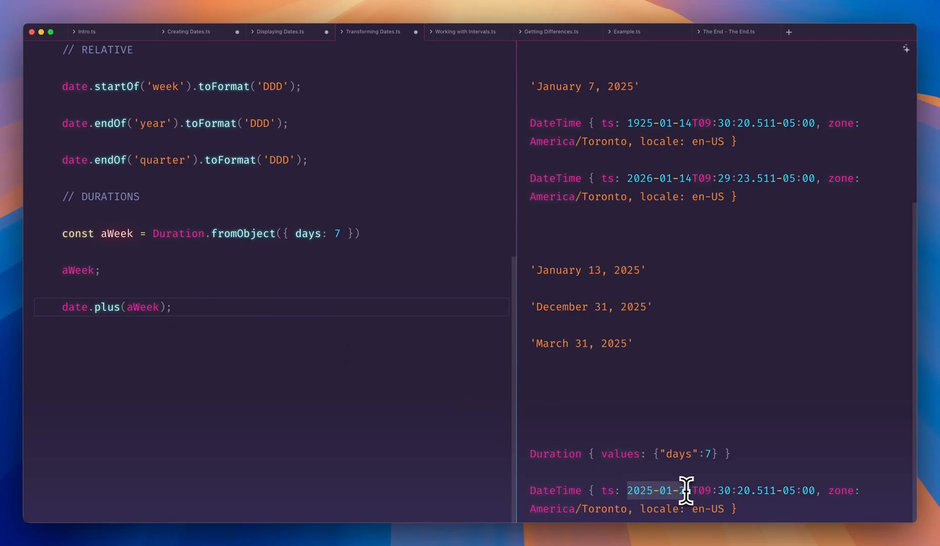
left_click(465, 31)
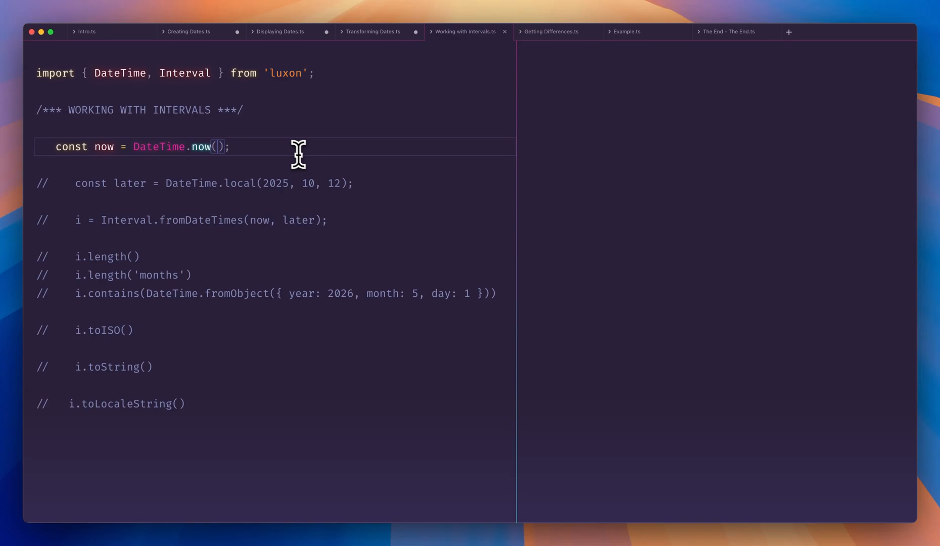
- Uncomment the Interval examples, measure i.length in 'minutes' instead of 'days', and set the contains test year to 2025
double_click(184, 73)
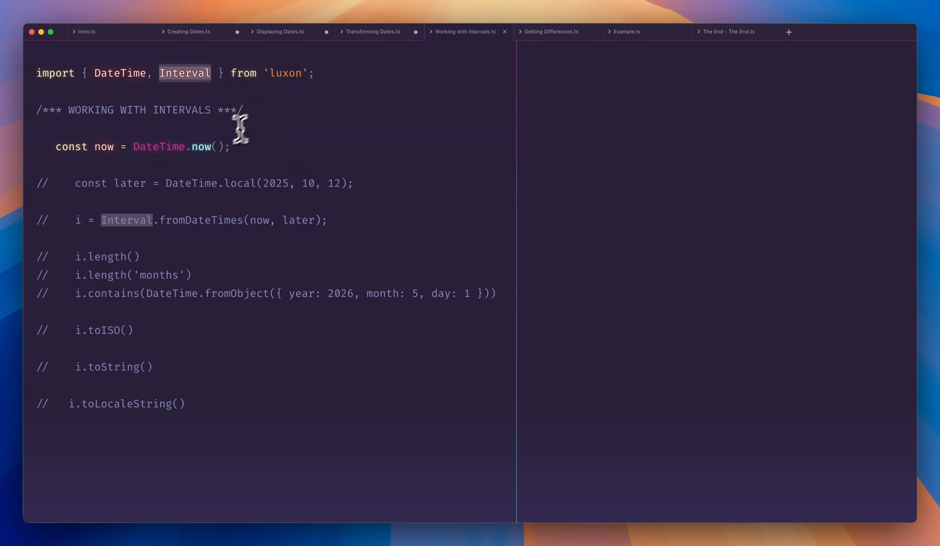
mouse_move(271, 158)
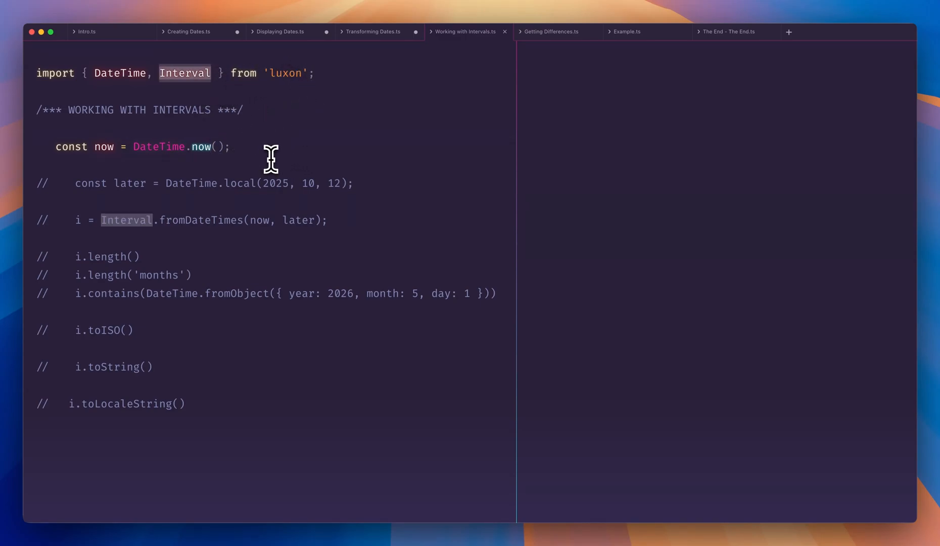
left_click(110, 147)
type("day")
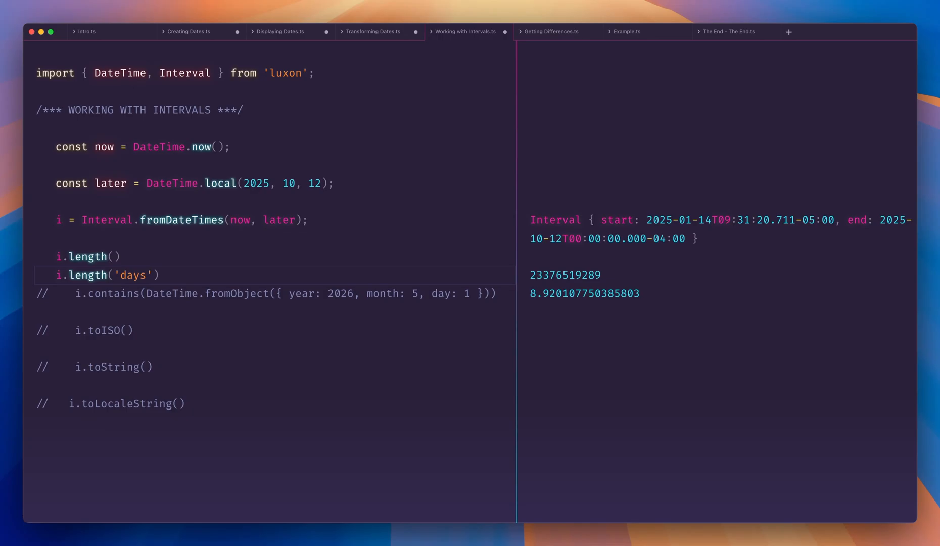
double_click(133, 275)
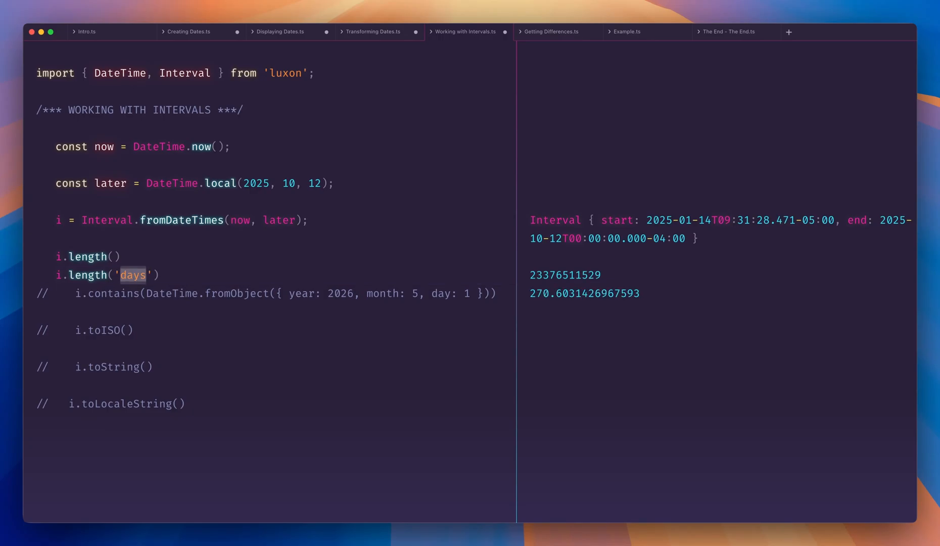
type("minutes")
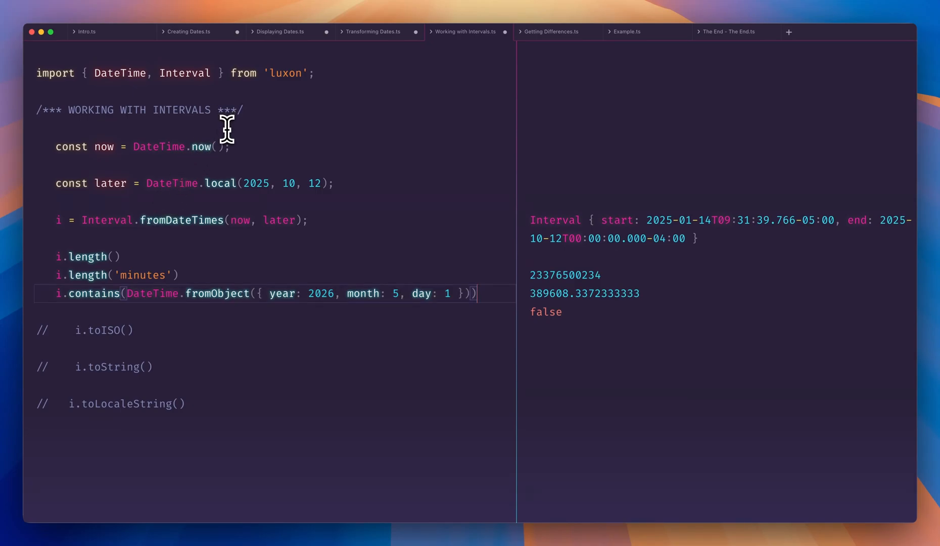
mouse_move(292, 242)
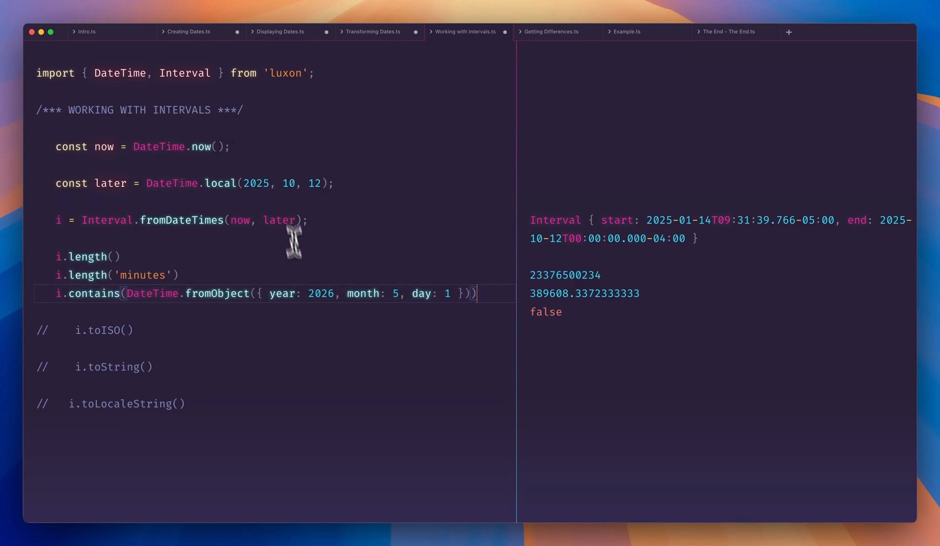
mouse_move(465, 284)
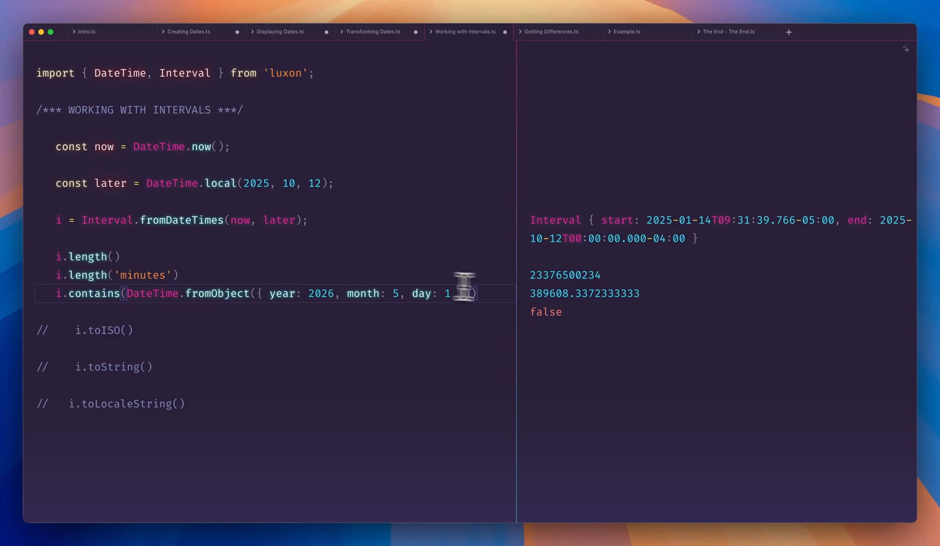
double_click(321, 293)
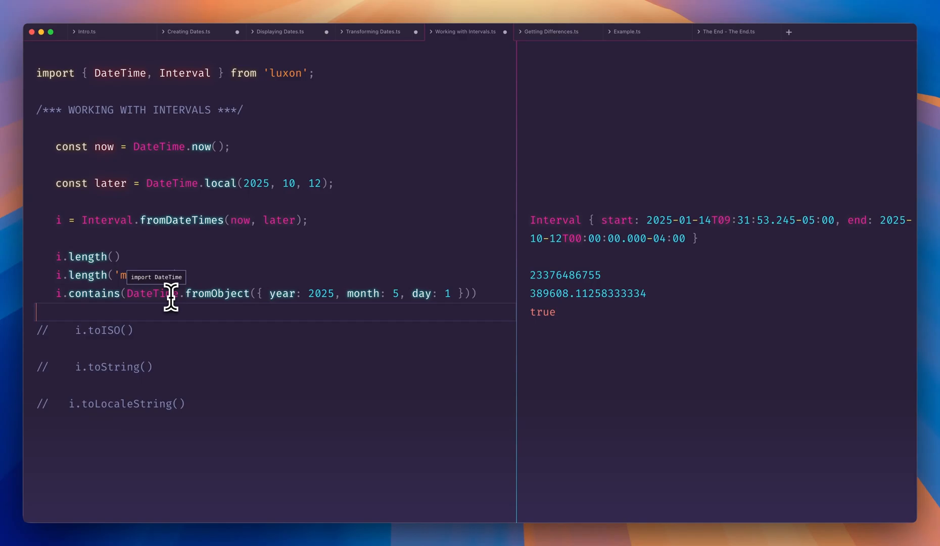
mouse_move(160, 298)
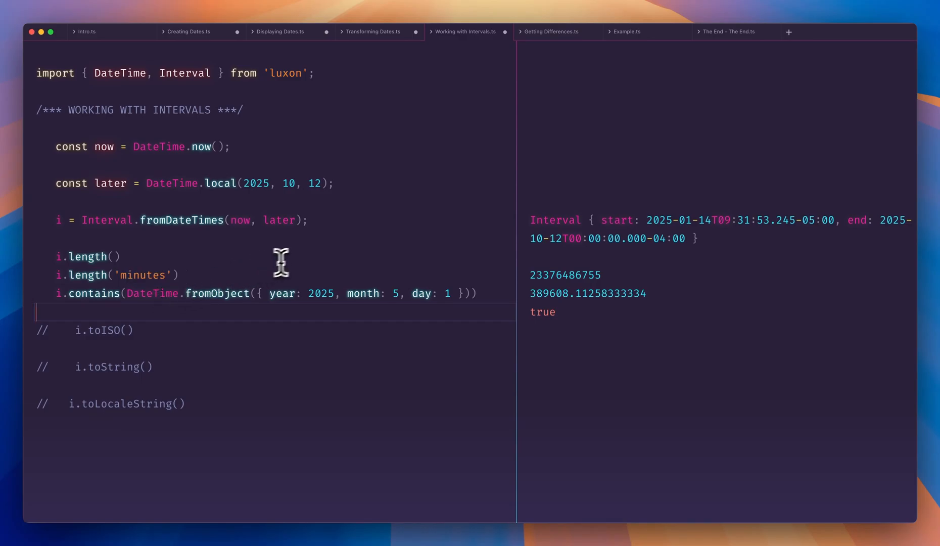
mouse_move(294, 258)
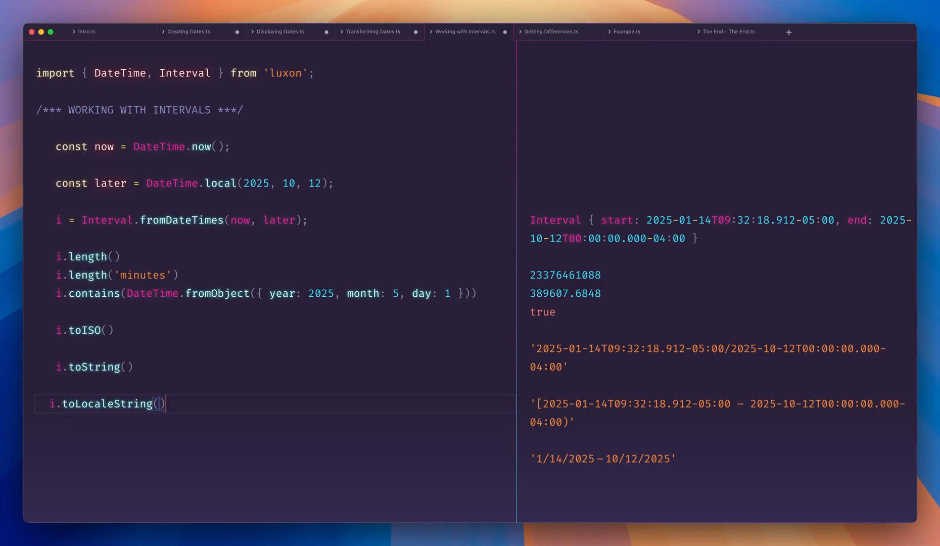
- Pass DateTime.DATE_MED to i.toLocaleString() and push the later date's year to 2026
type("DateTime.")
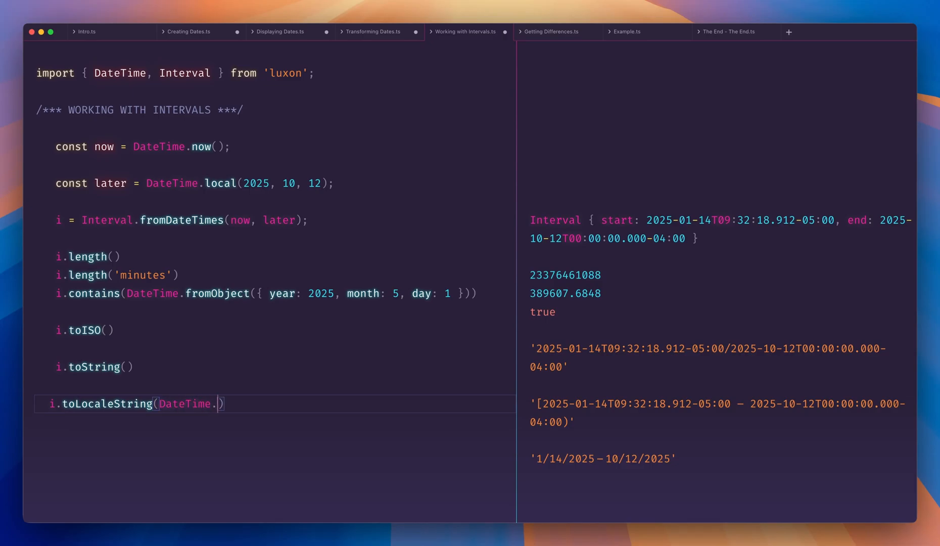
type("DATE_MED")
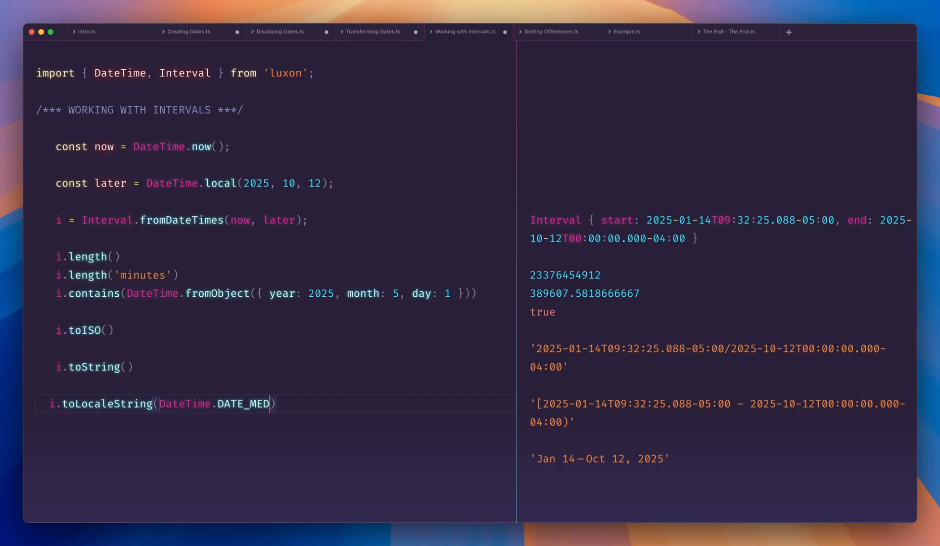
mouse_move(225, 350)
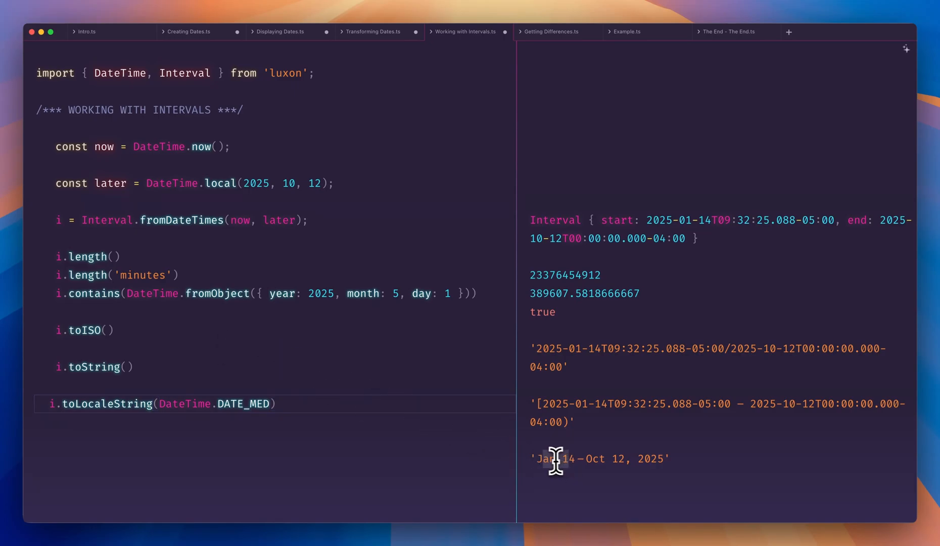
left_click_drag(541, 458, 574, 458)
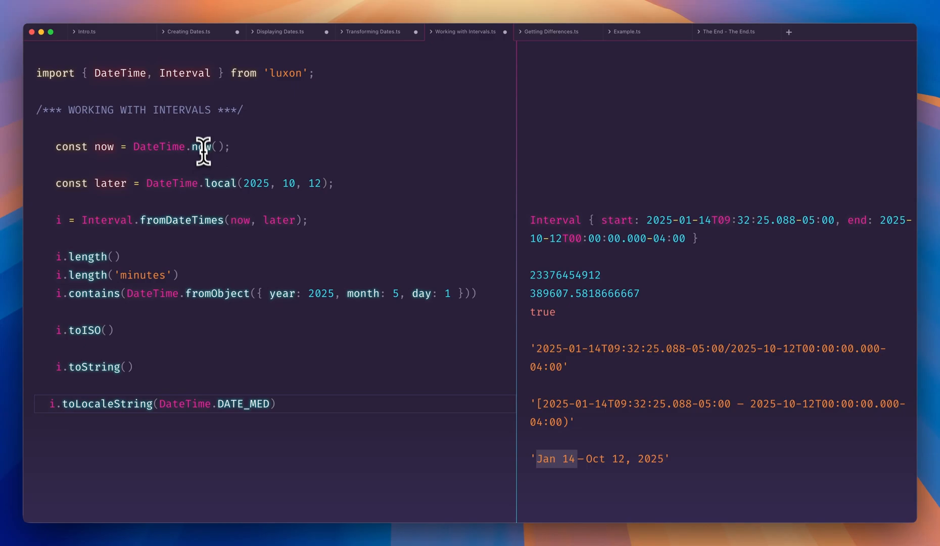
double_click(254, 183)
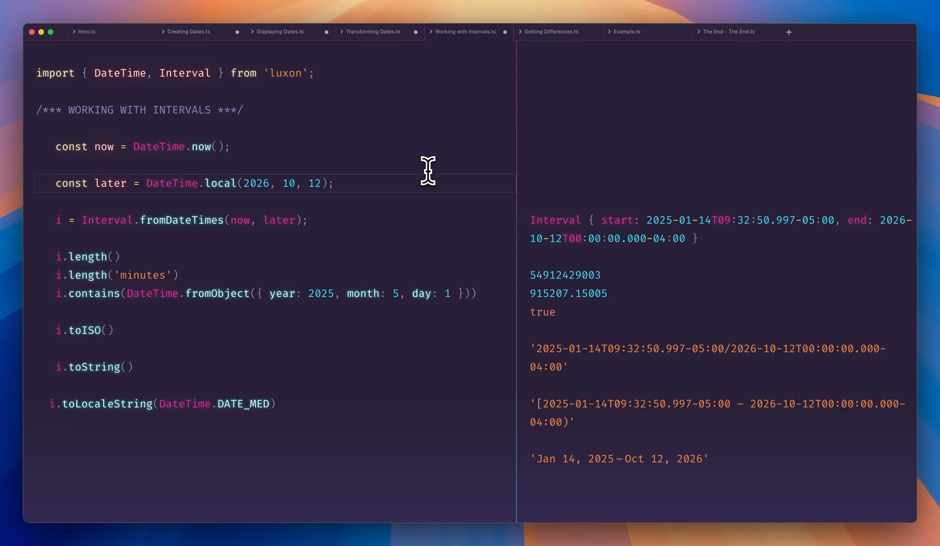
- In Getting Differences, diff in ['months', 'days'] then ['years'], then move to the Example file
left_click(550, 31)
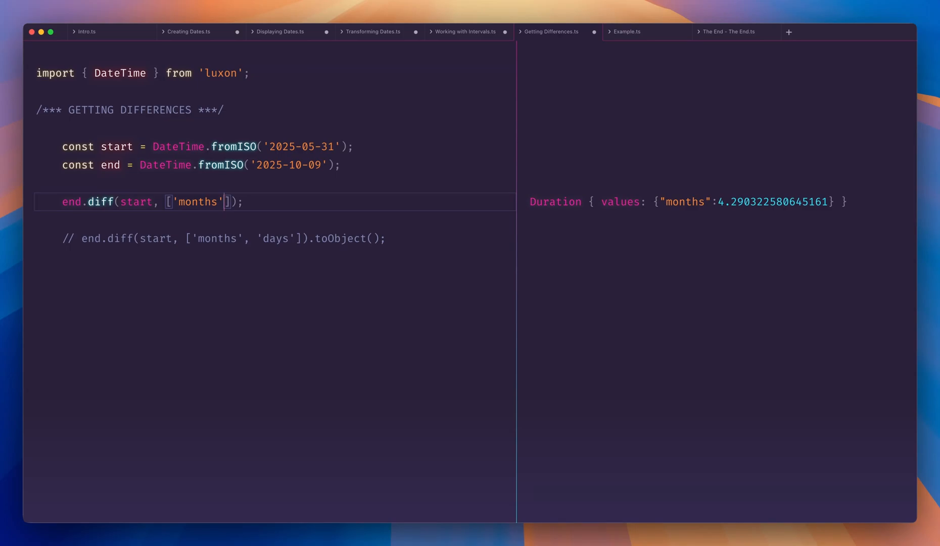
type(", 'days'")
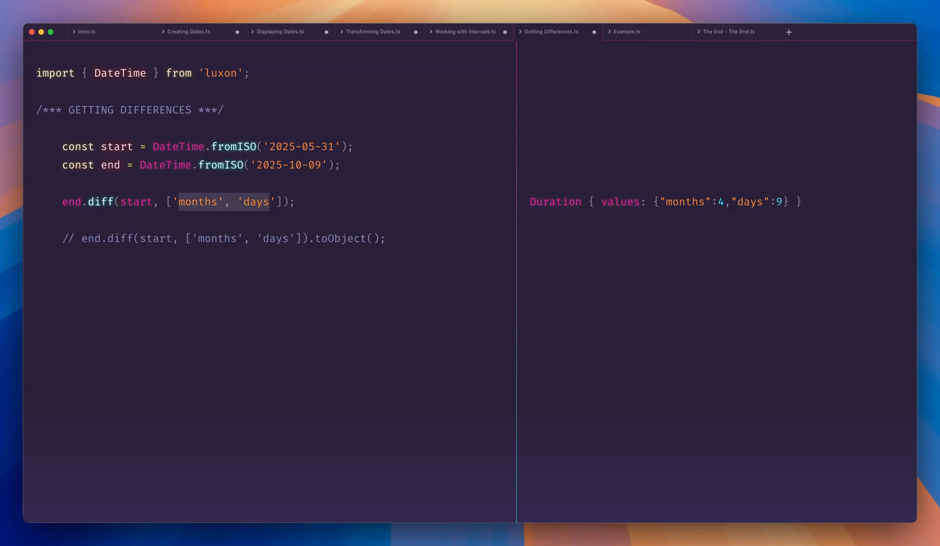
type("'years'")
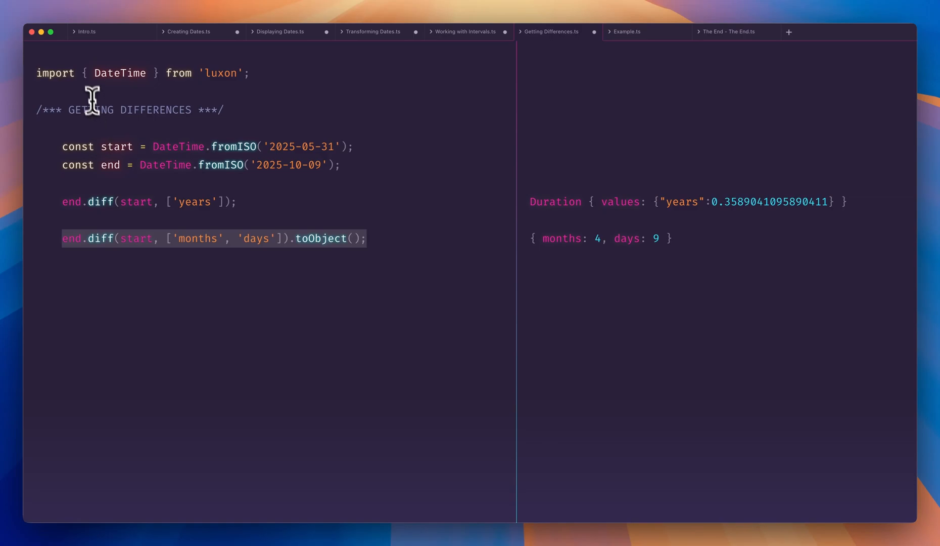
left_click(626, 31)
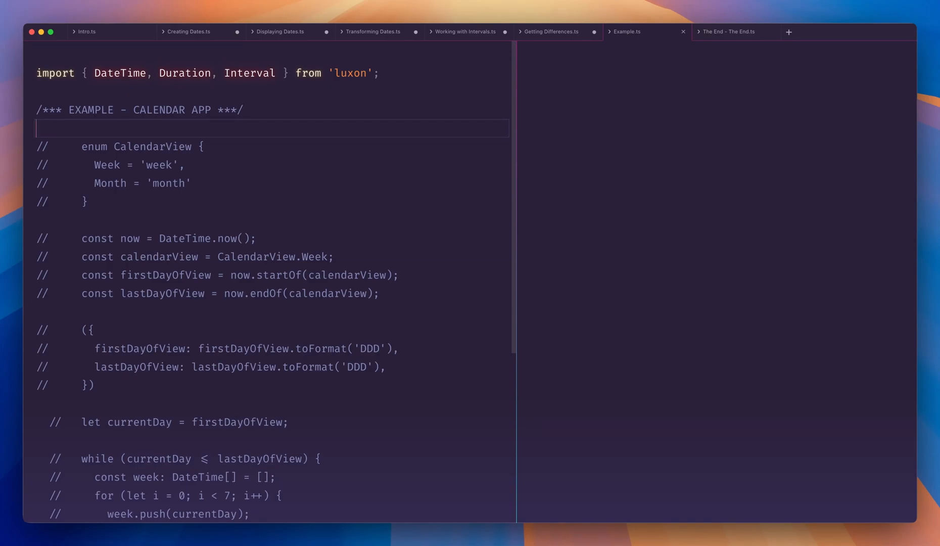
mouse_move(183, 110)
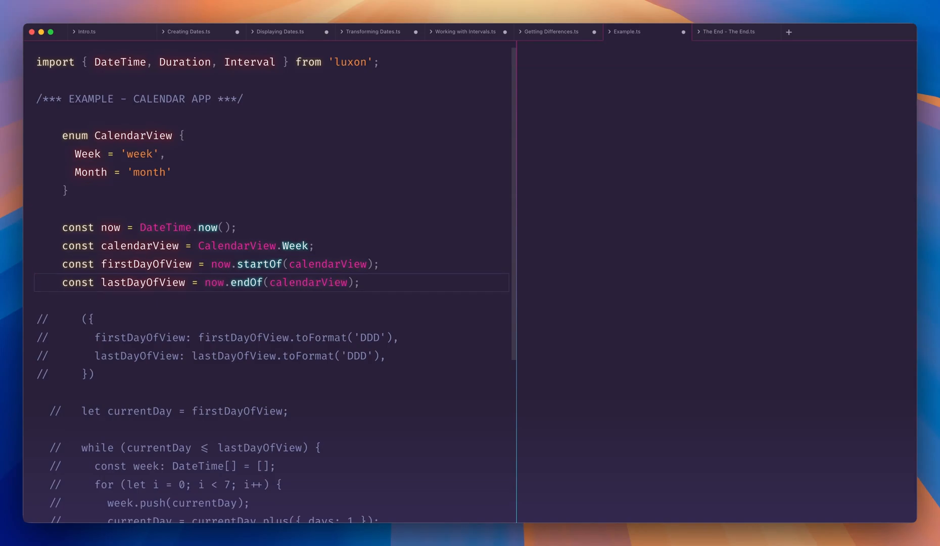
mouse_move(146, 264)
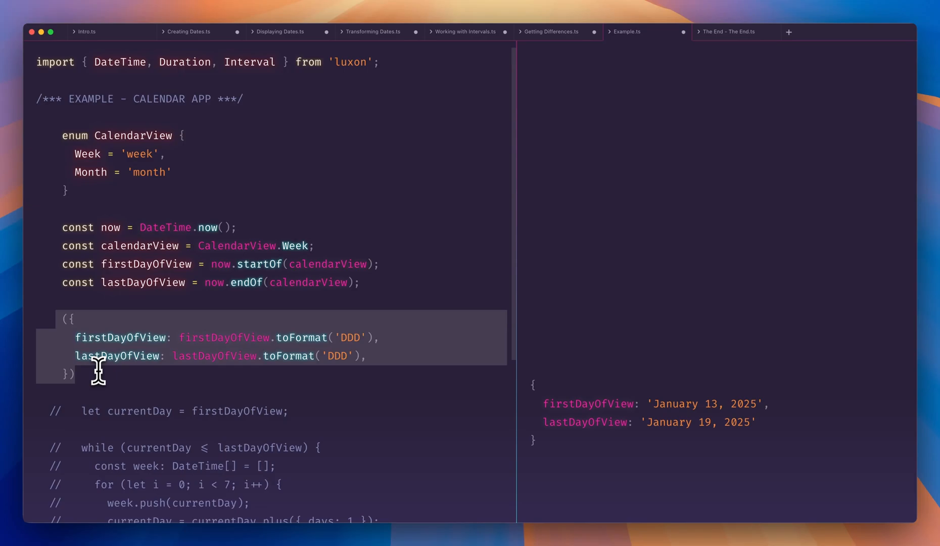
mouse_move(548, 419)
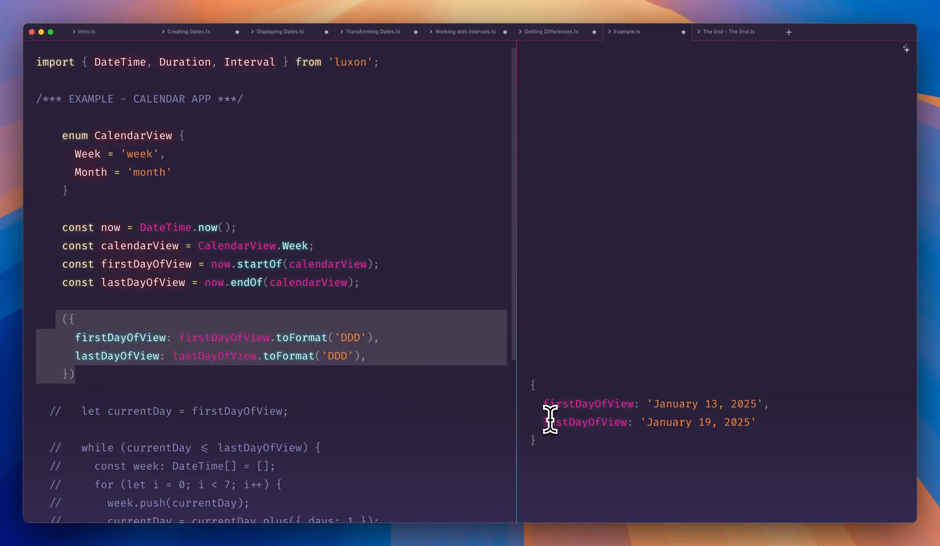
mouse_move(655, 403)
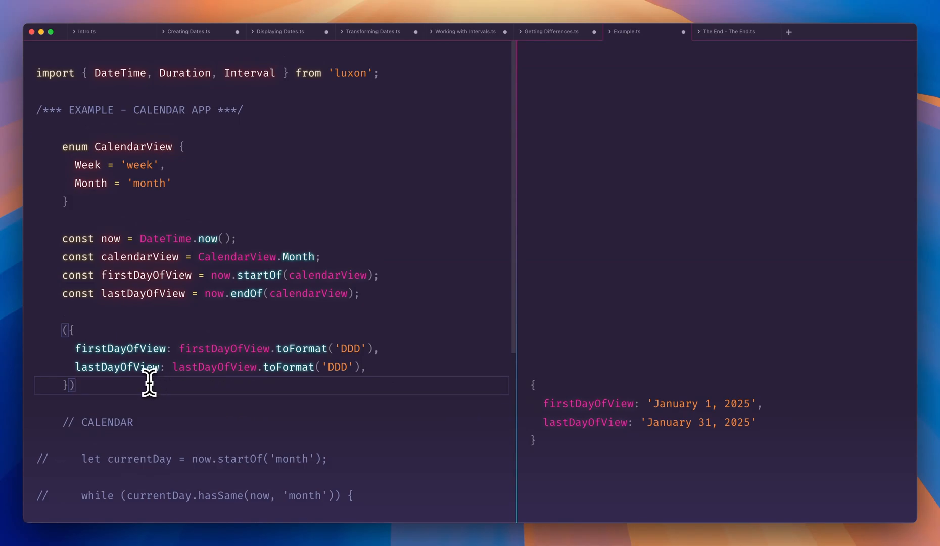
- Uncomment the weekly while loop to print January 2025's week ranges, then move to The End
scroll("down", 3)
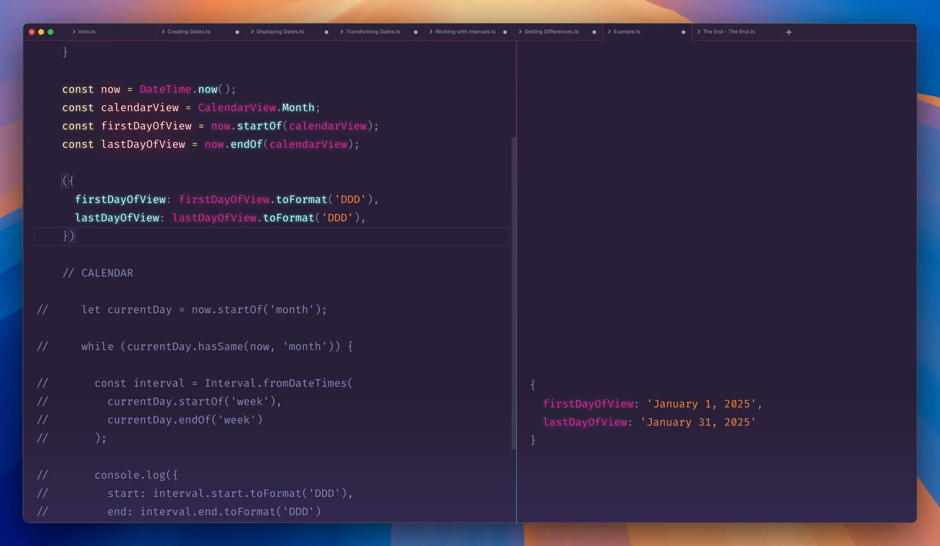
mouse_move(134, 292)
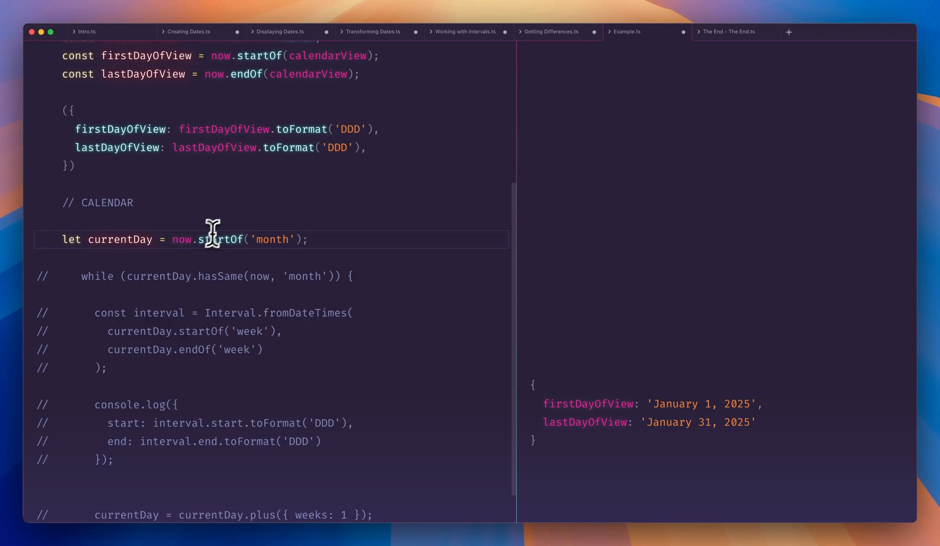
mouse_move(145, 276)
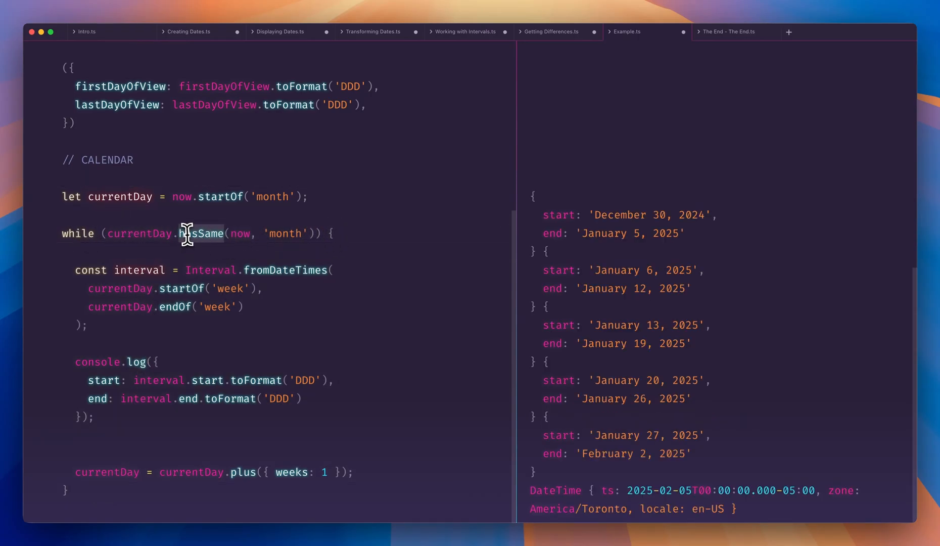
mouse_move(239, 234)
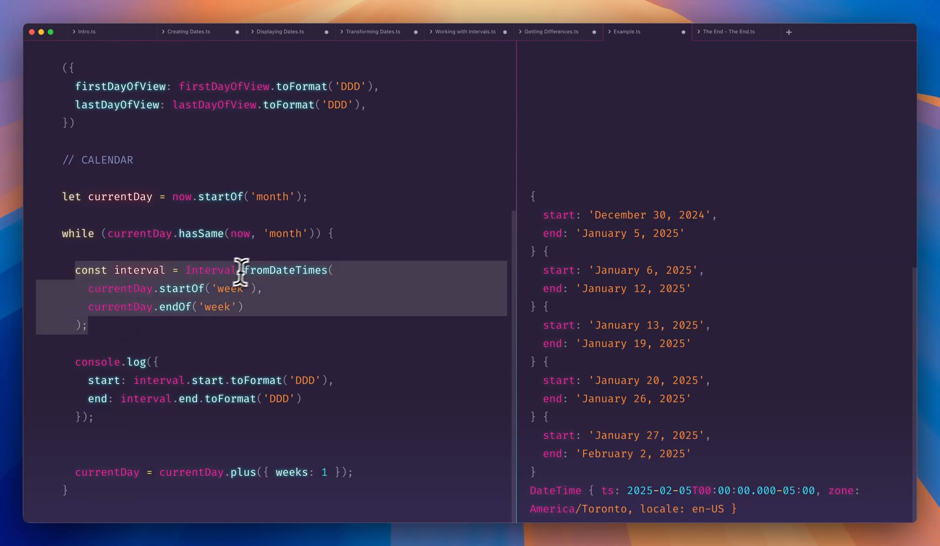
left_click(138, 233)
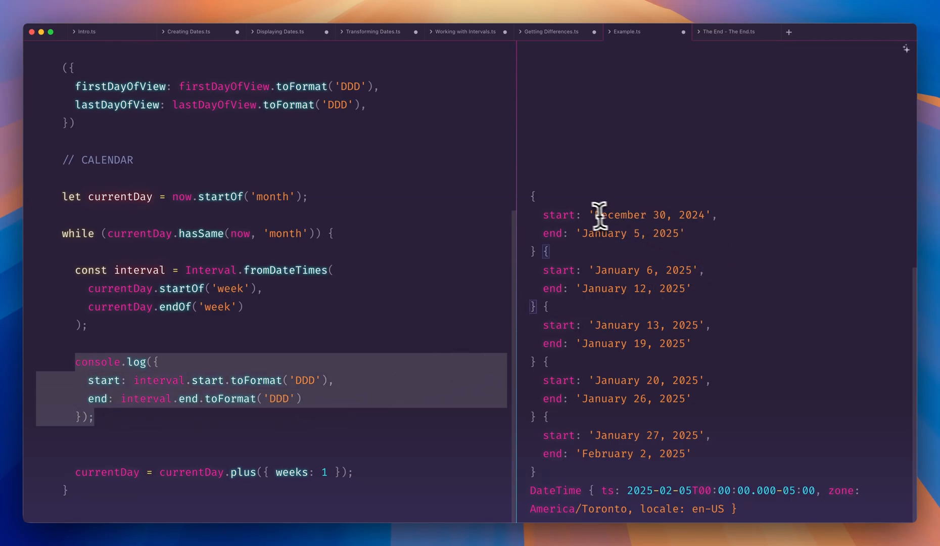
mouse_move(566, 234)
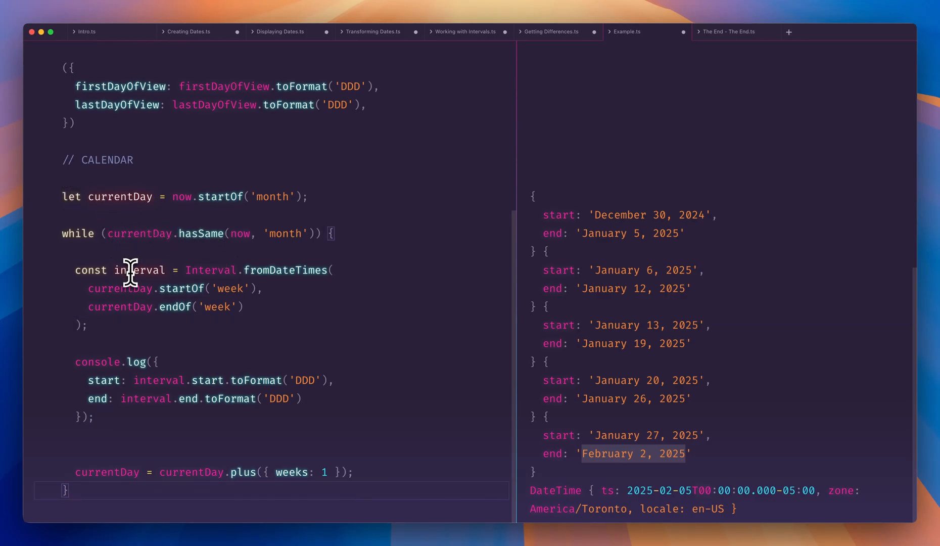
mouse_move(258, 306)
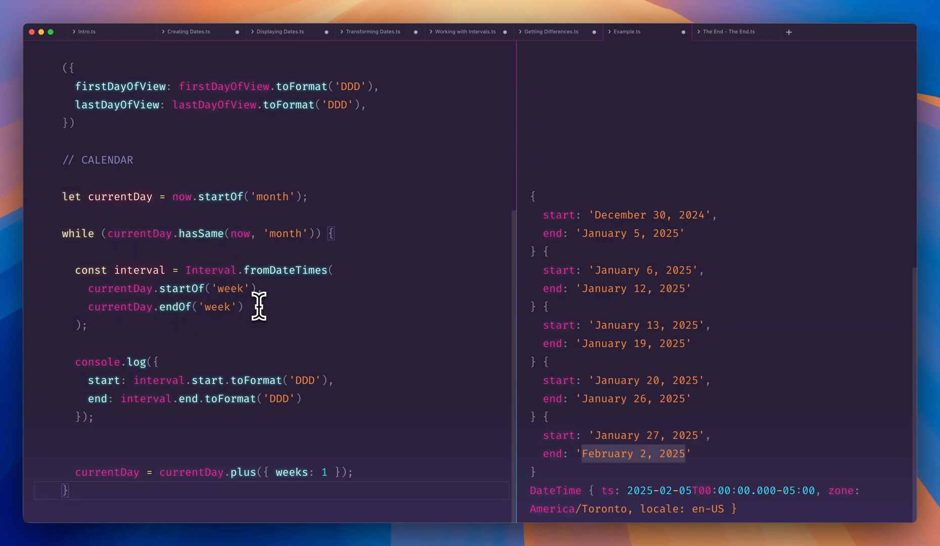
double_click(210, 270)
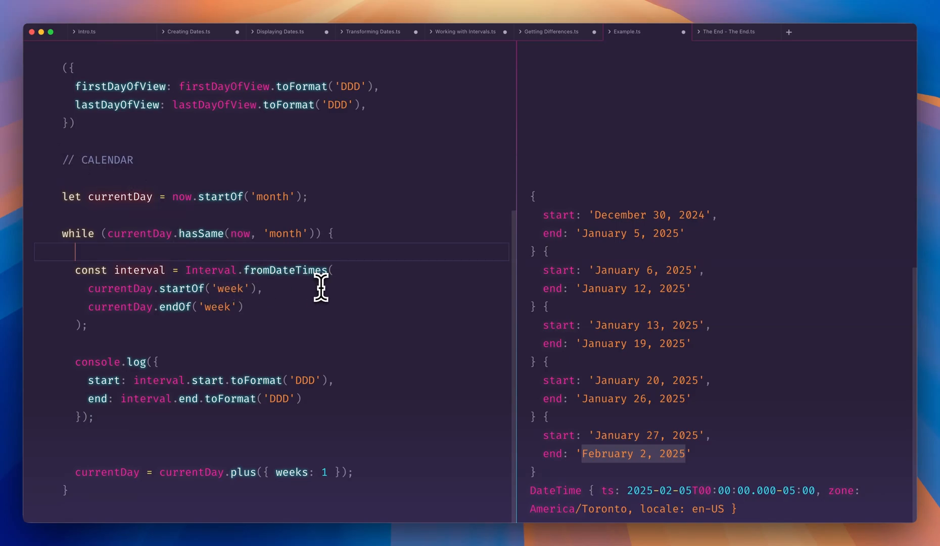
left_click(728, 31)
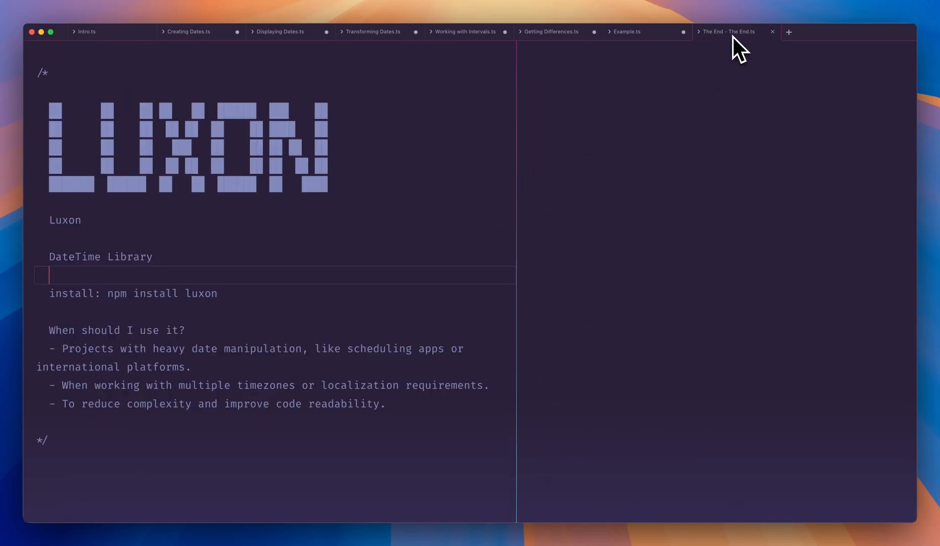